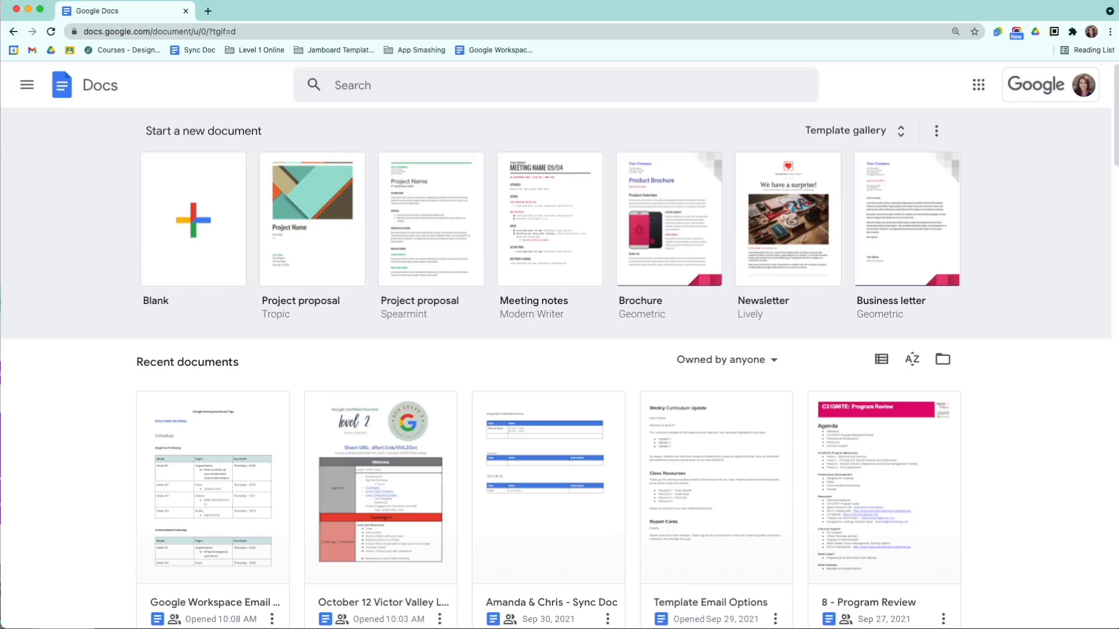
pyautogui.moveTo(47, 367)
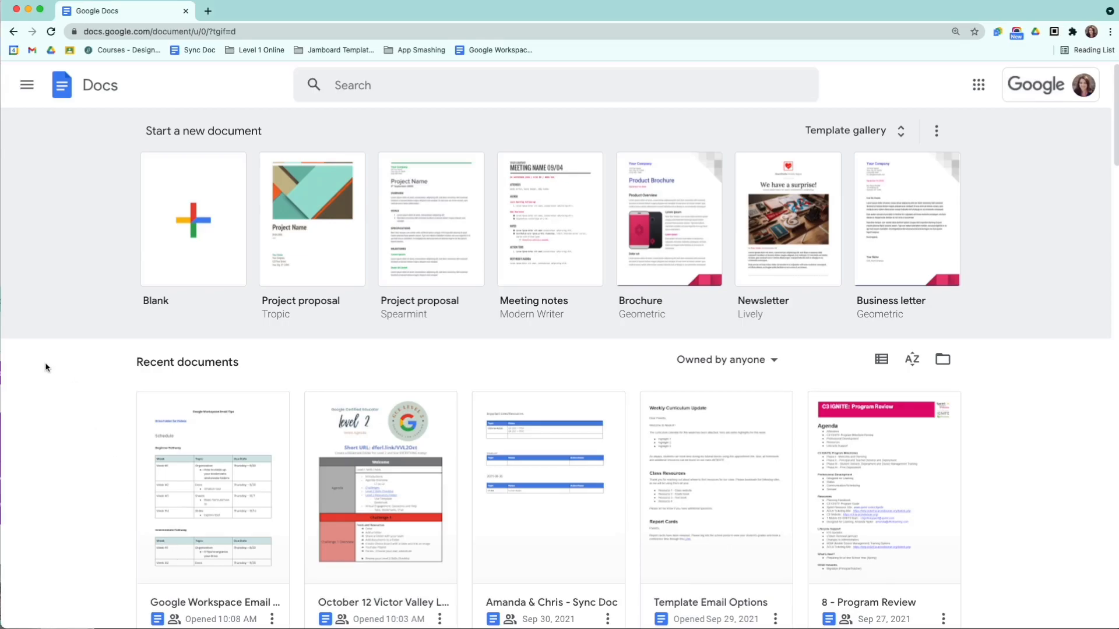
pyautogui.moveTo(76, 161)
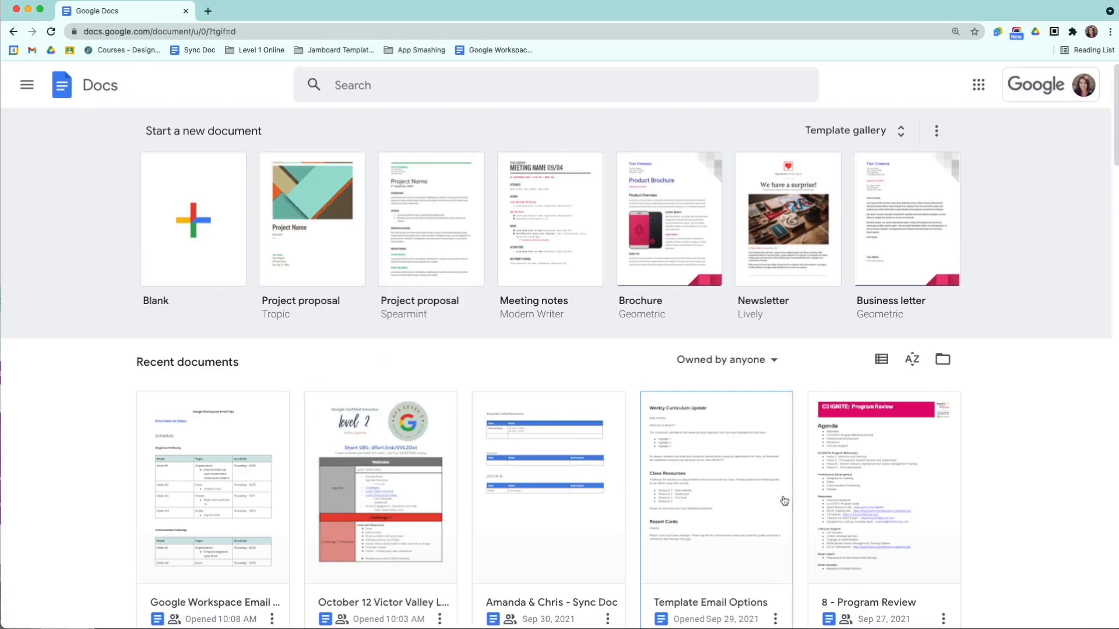
# Step: Open the Cordova August agenda document, return to Docs home, and toggle the navigation menu
pyautogui.scroll(-3)
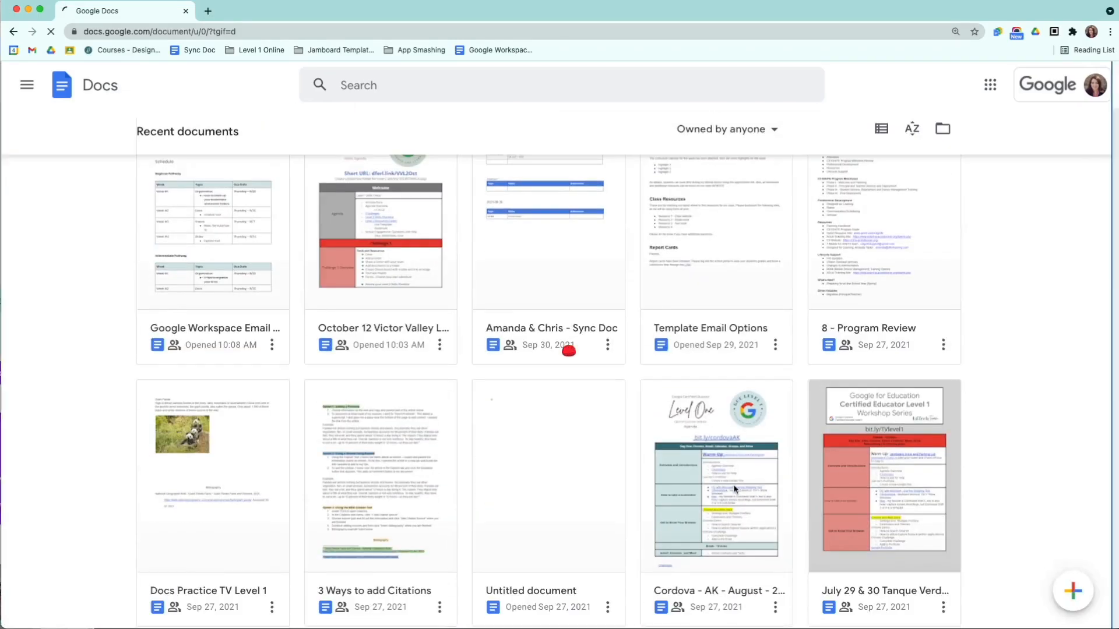
pyautogui.doubleClick(716, 477)
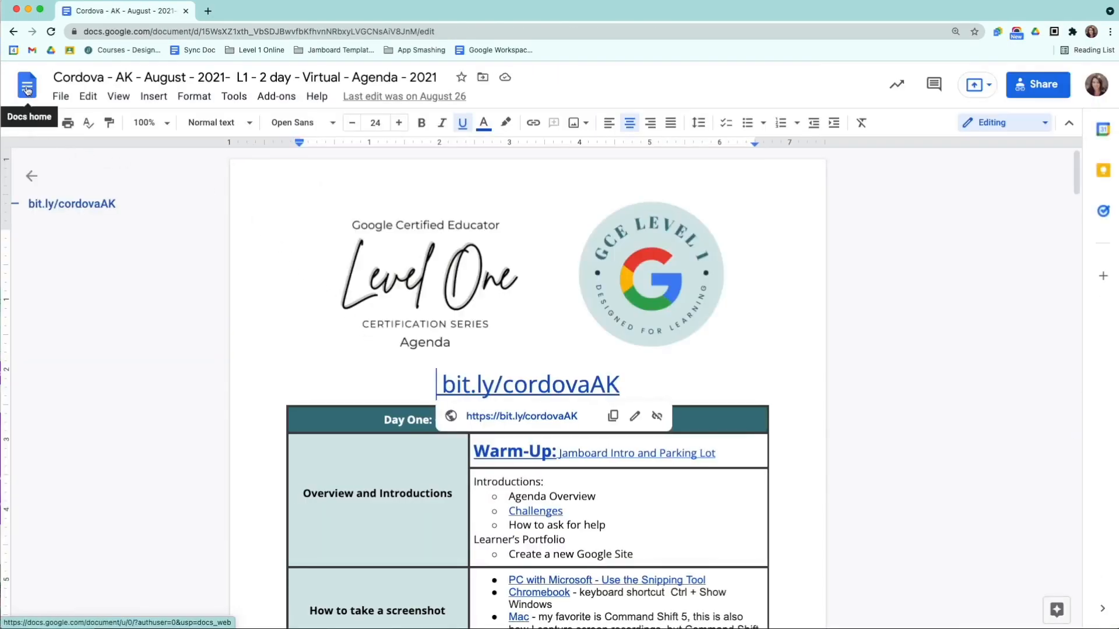
pyautogui.click(27, 85)
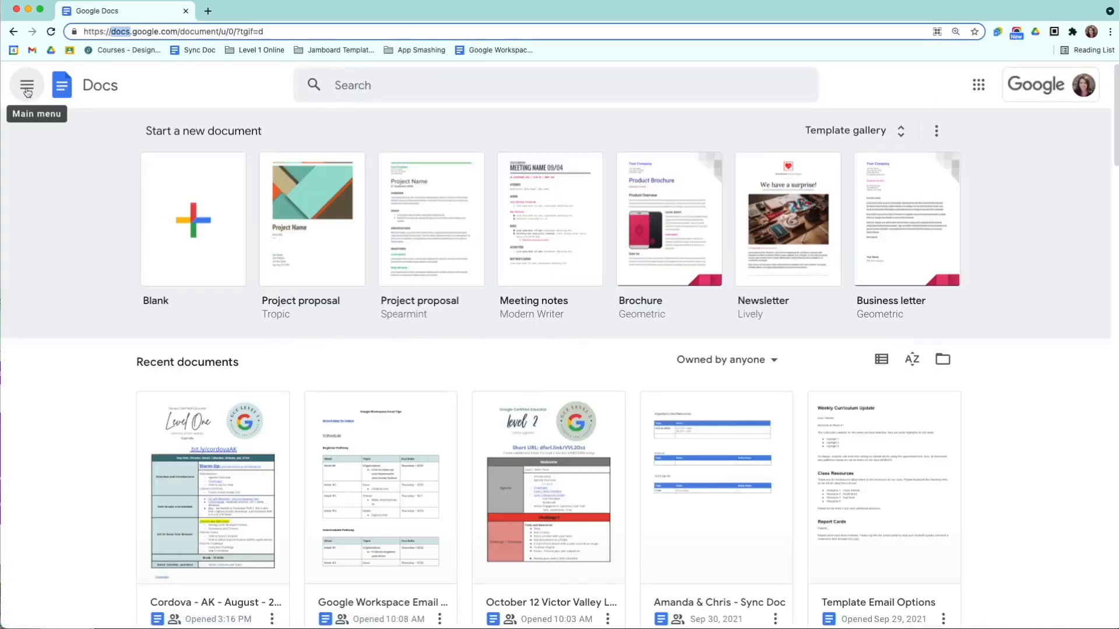
pyautogui.click(26, 84)
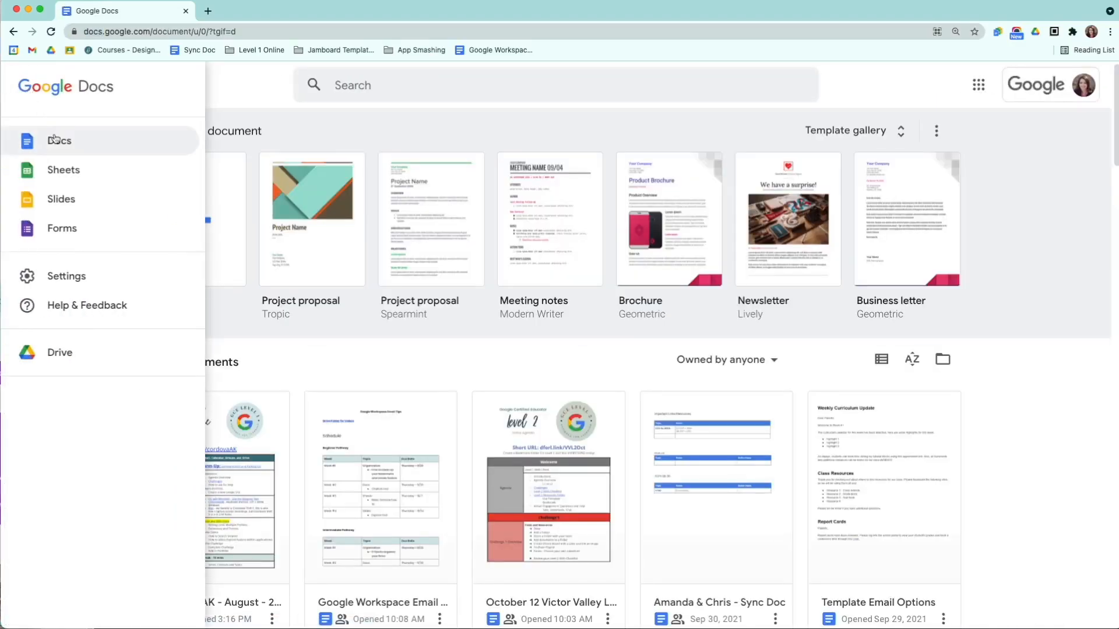
pyautogui.moveTo(64, 204)
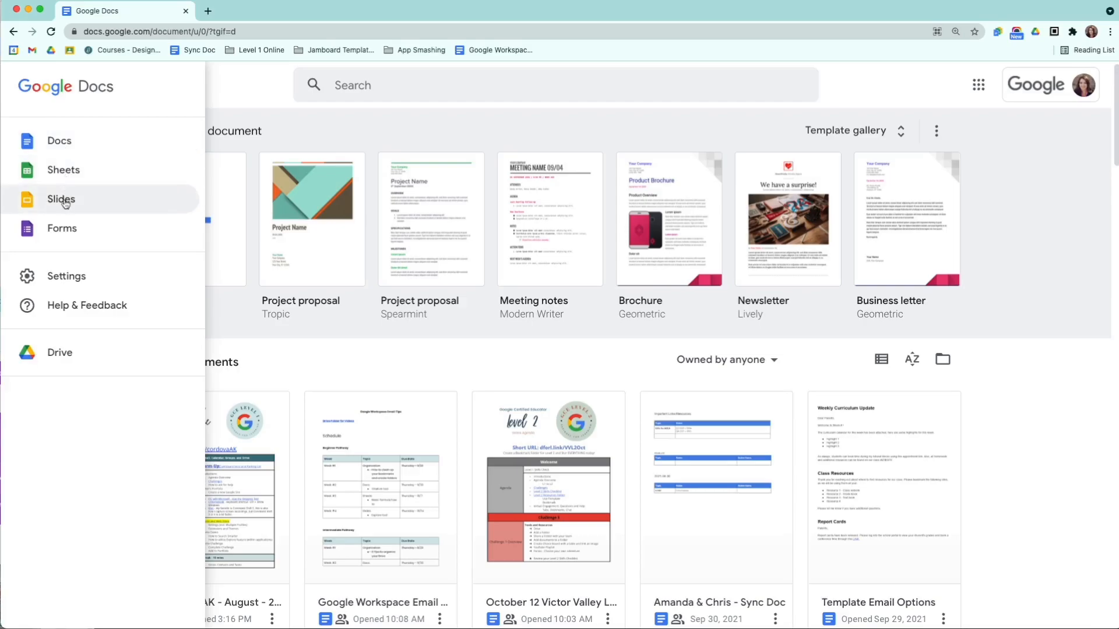
pyautogui.moveTo(64, 229)
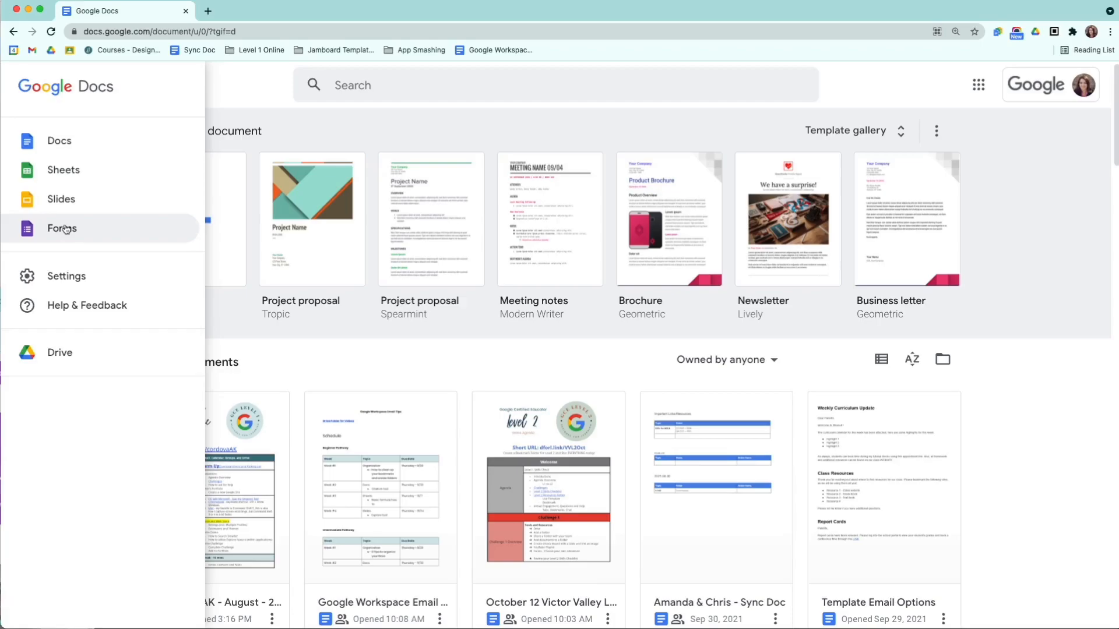
pyautogui.click(26, 84)
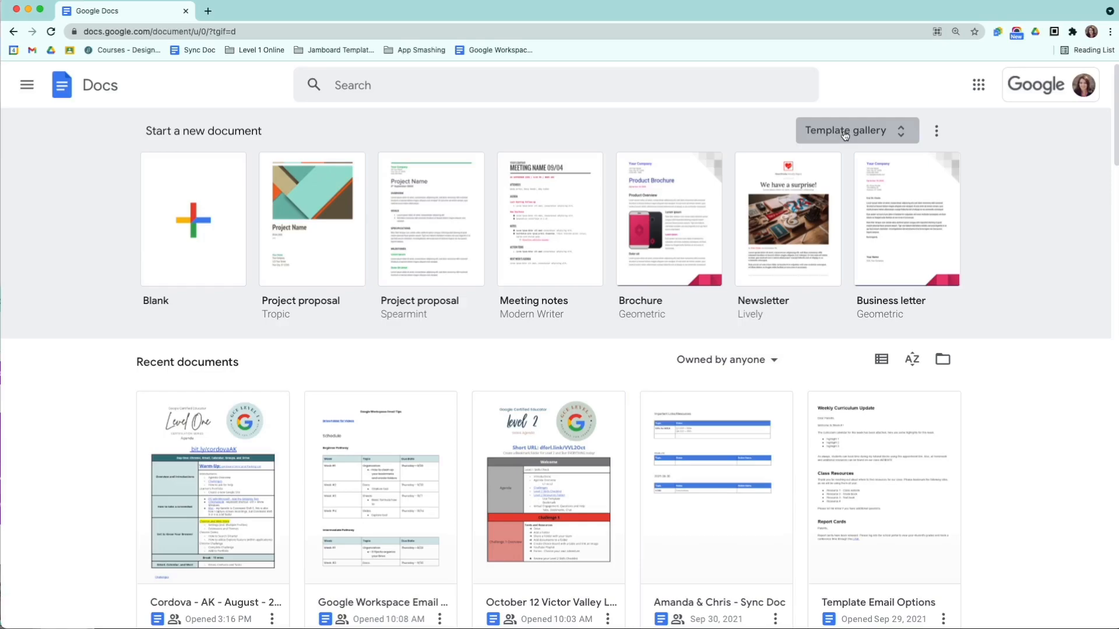
# Step: Browse the General template collection down to the Education templates such as Book report
pyautogui.click(849, 131)
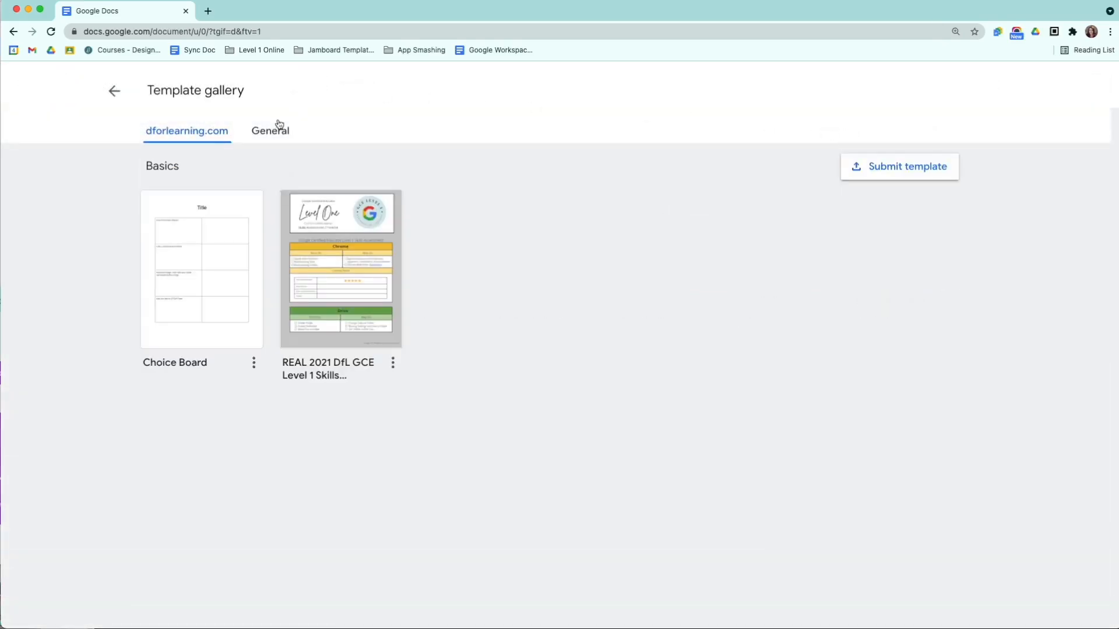
pyautogui.click(270, 131)
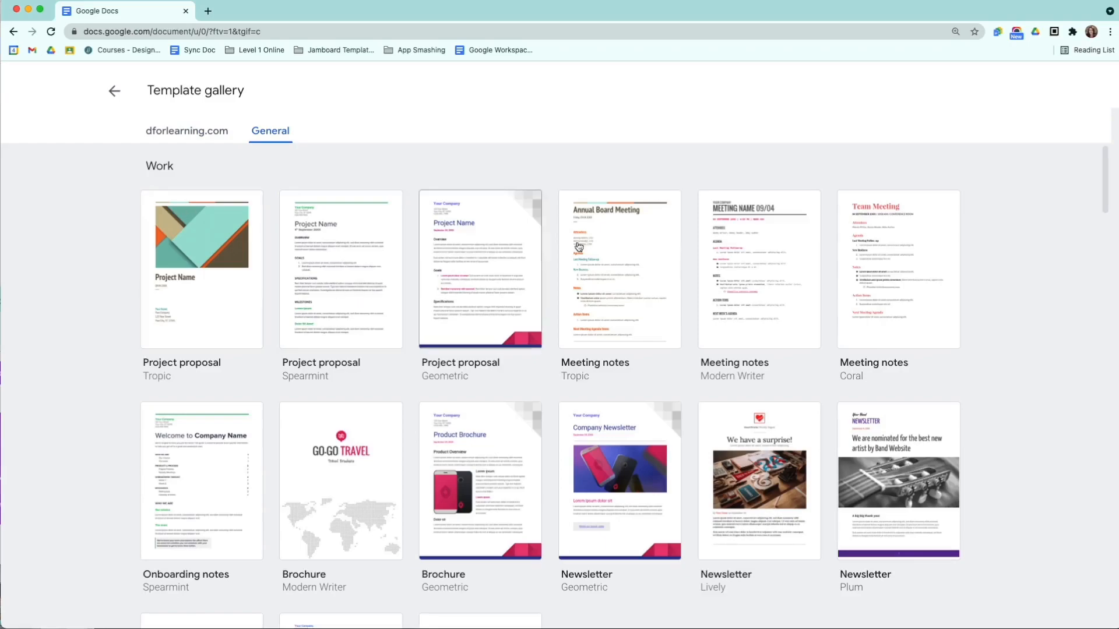
pyautogui.moveTo(532, 359)
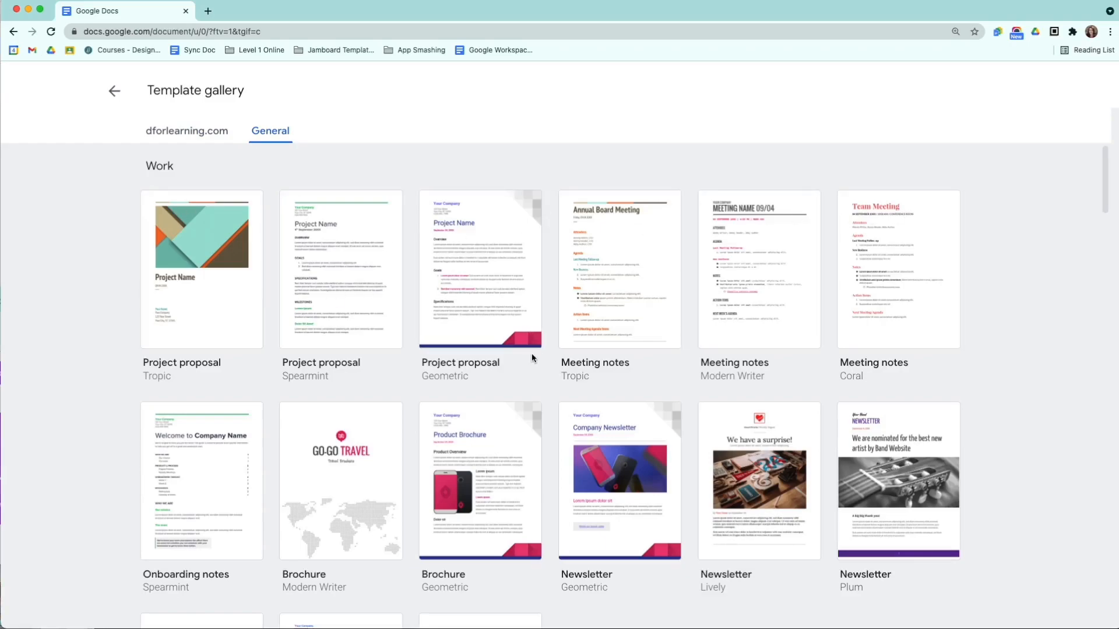
pyautogui.moveTo(543, 376)
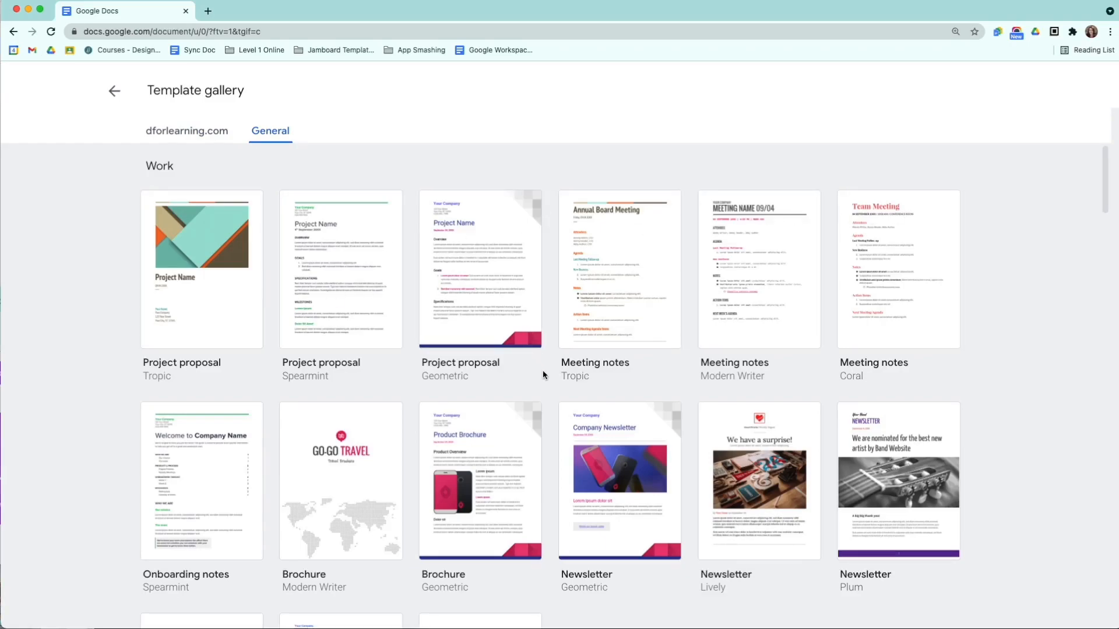
pyautogui.scroll(-3)
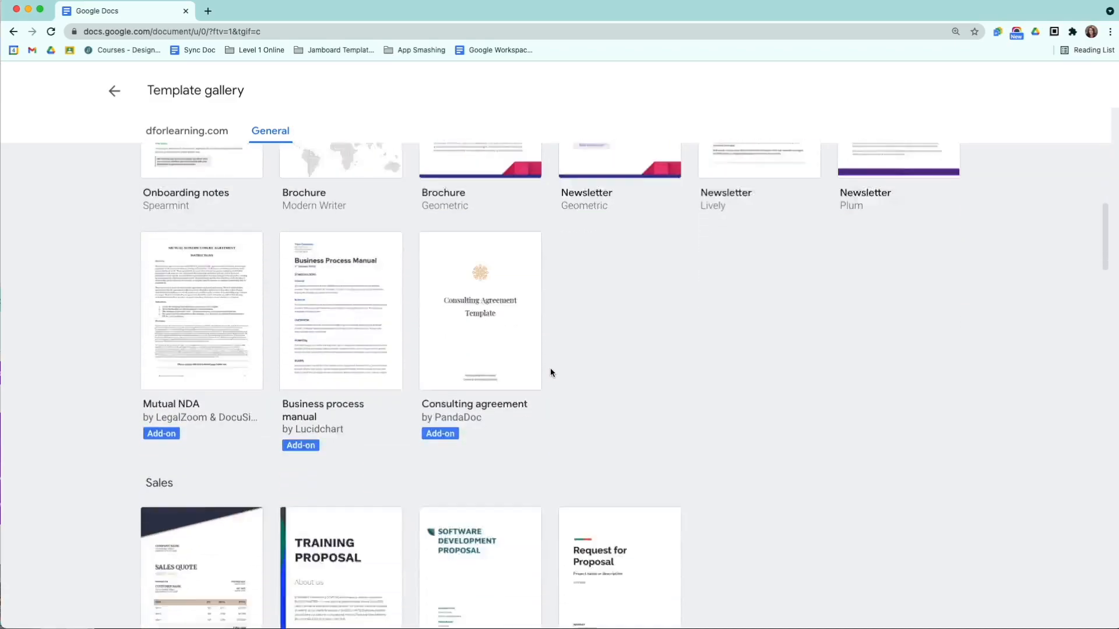
pyautogui.scroll(-3)
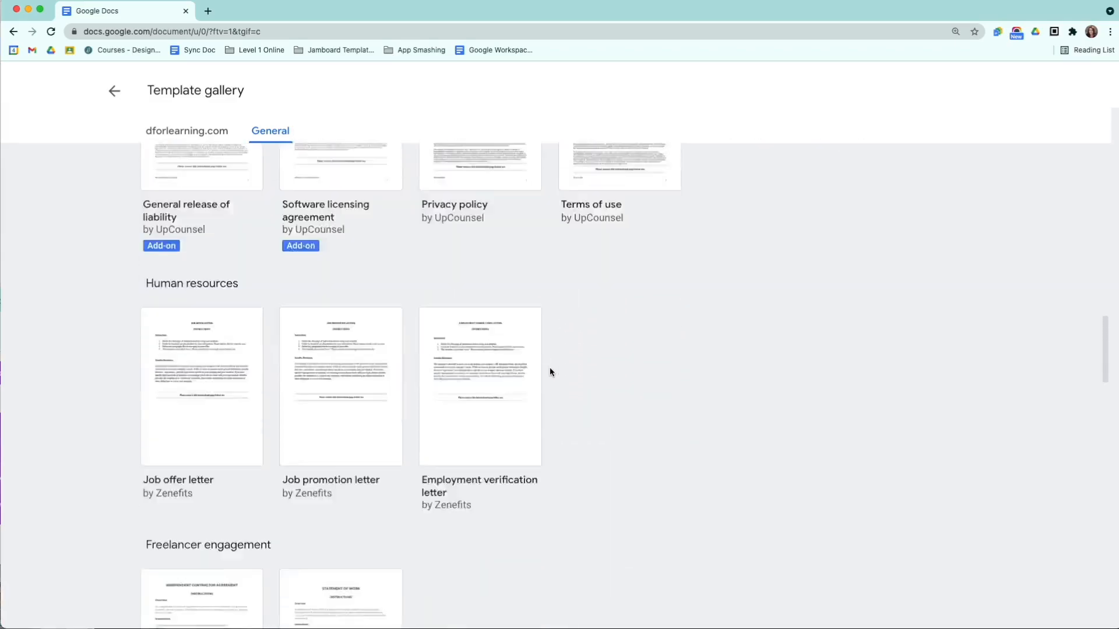
pyautogui.scroll(-3)
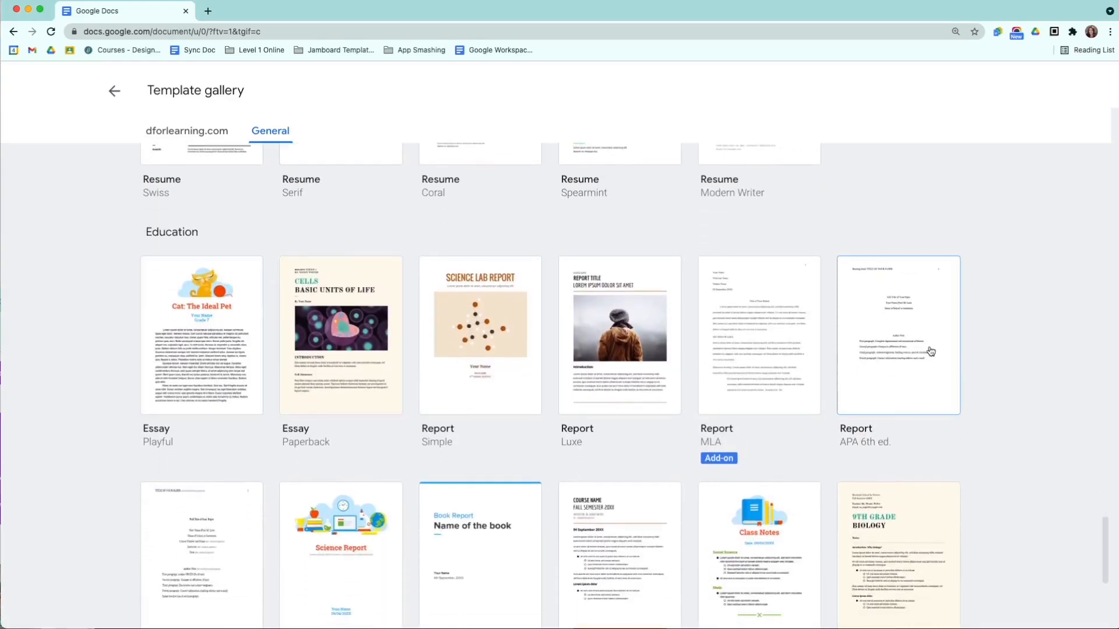
pyautogui.scroll(-3)
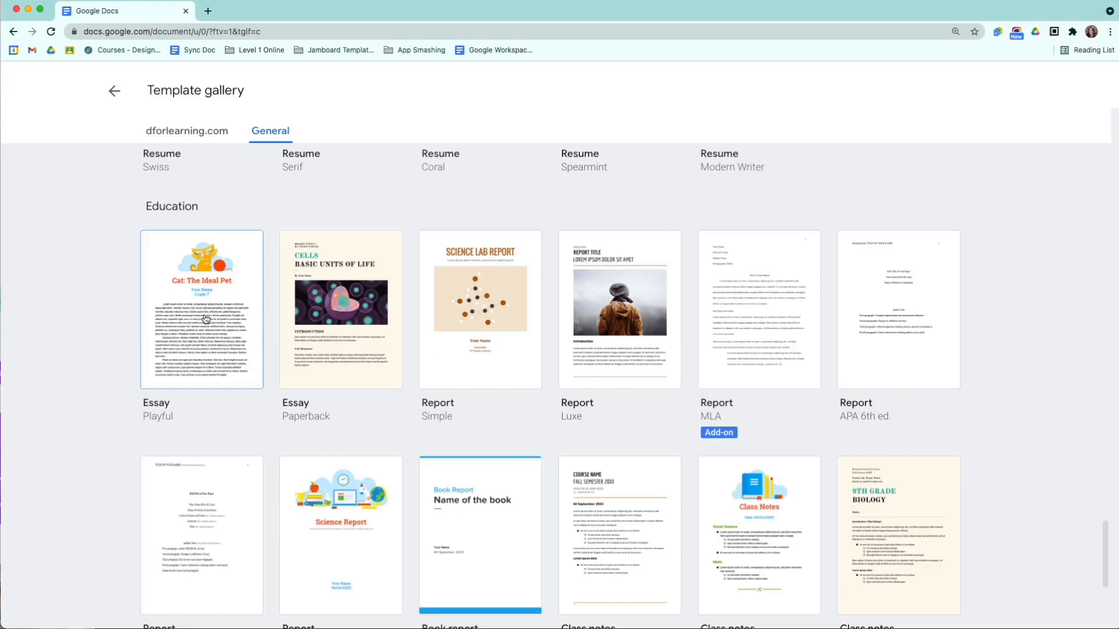
pyautogui.moveTo(267, 331)
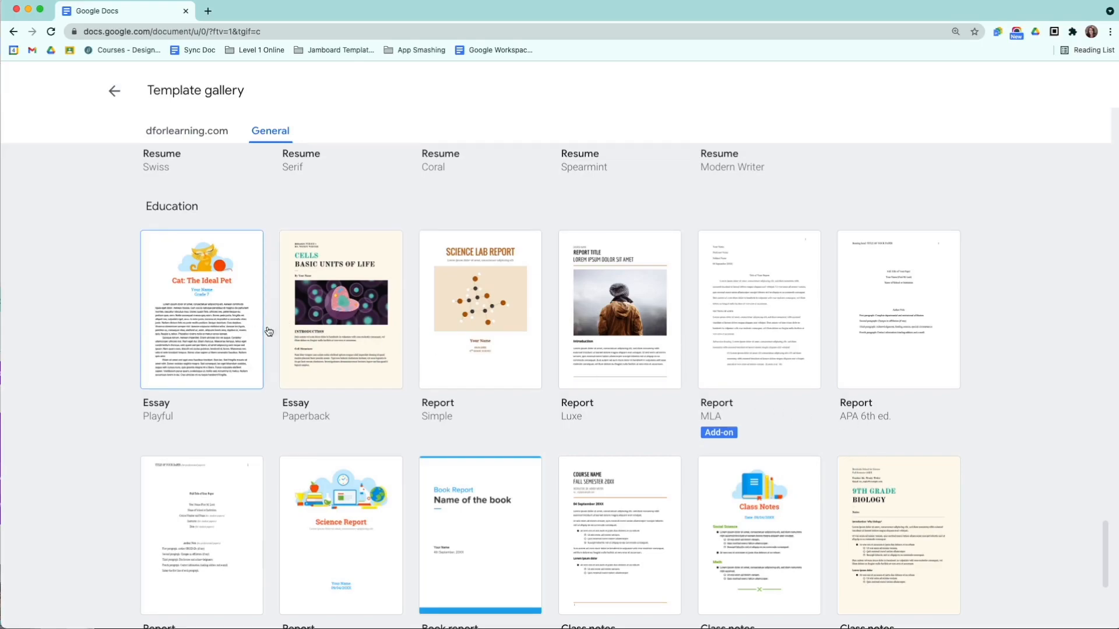
pyautogui.moveTo(519, 359)
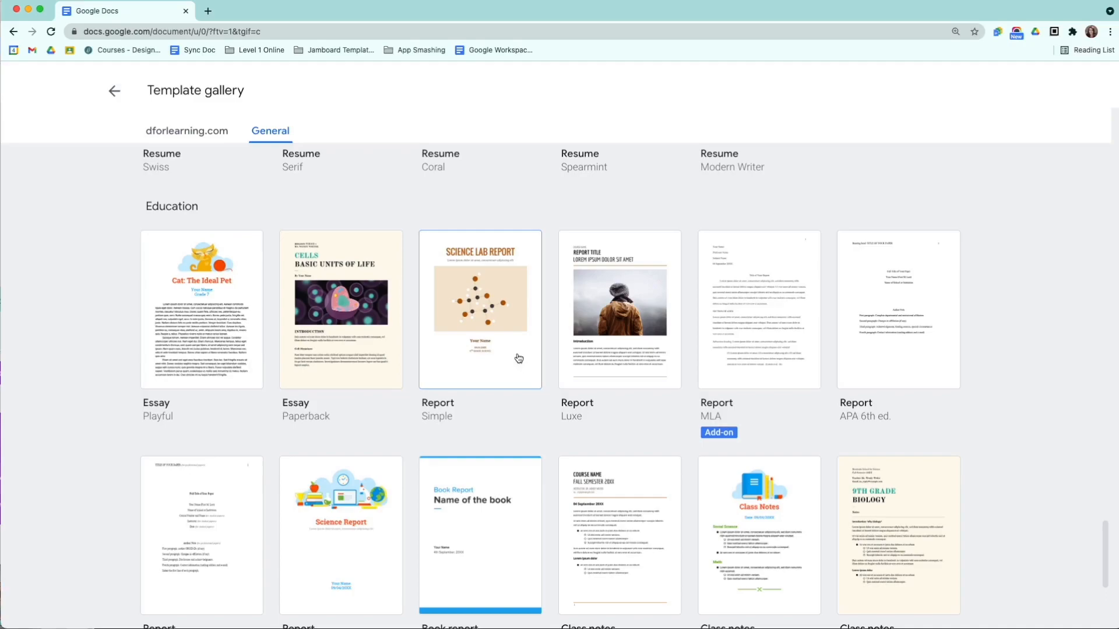
pyautogui.scroll(-3)
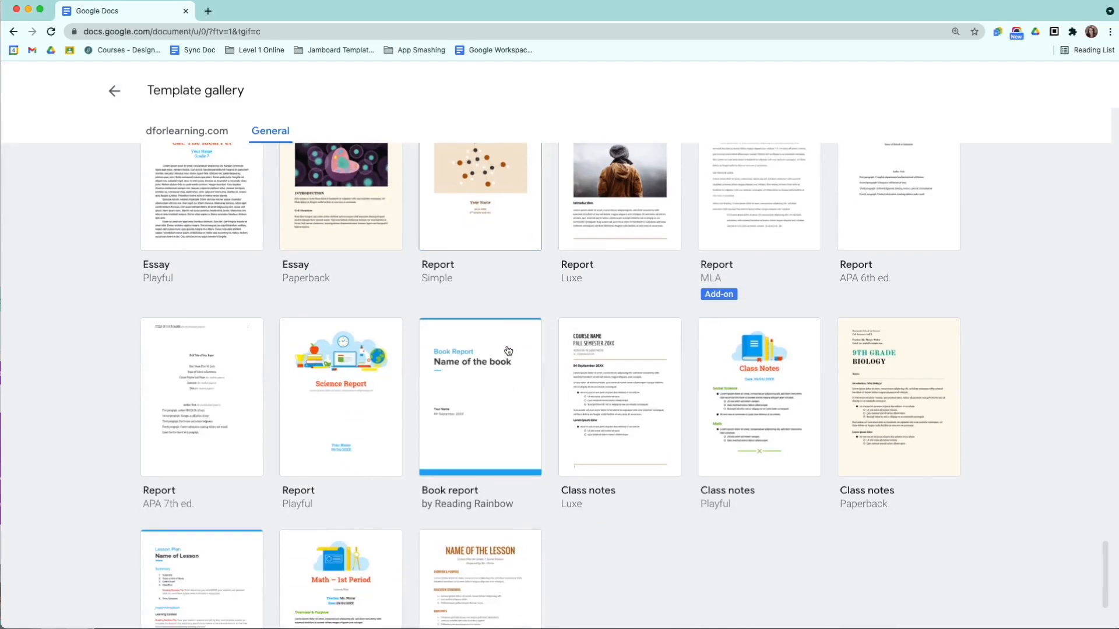
pyautogui.scroll(-3)
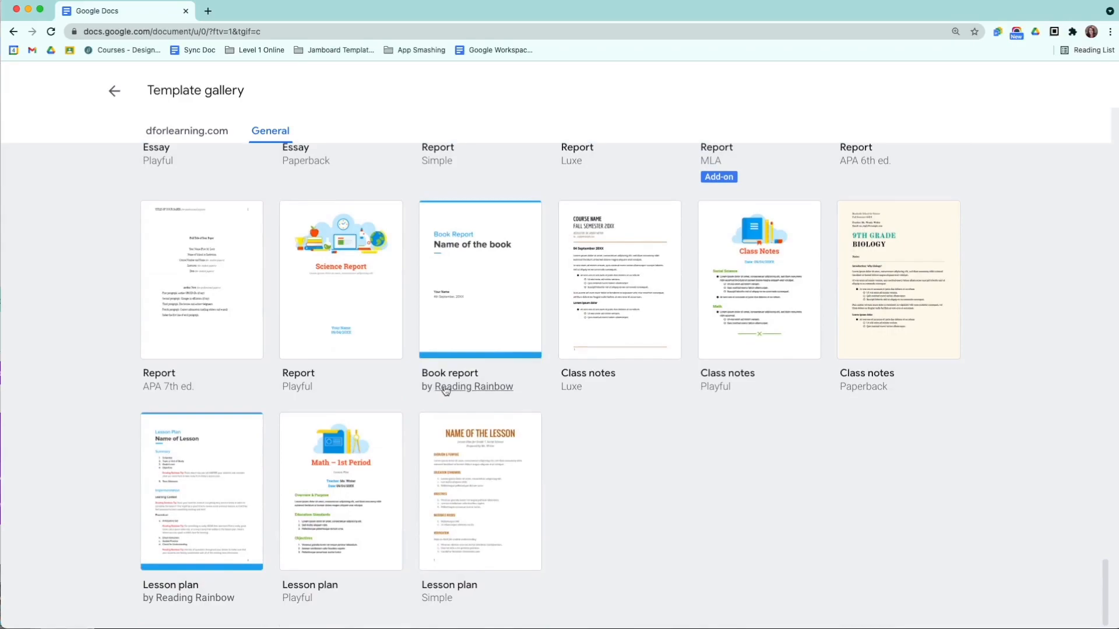
pyautogui.moveTo(481, 279)
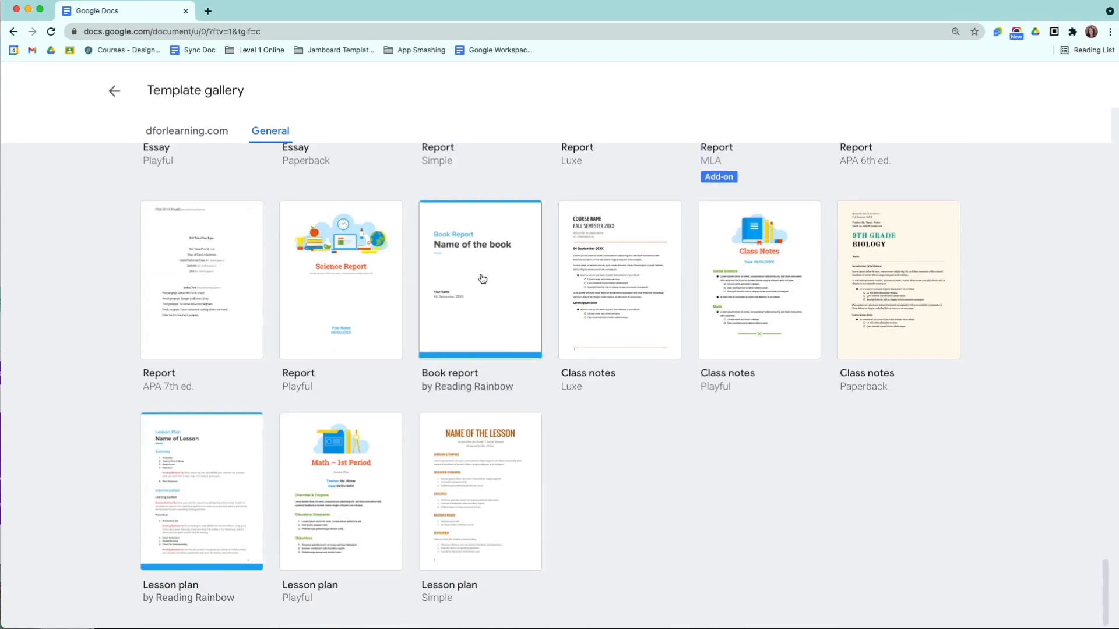
# Step: Create a document from the Reading Rainbow Book report template and title it 'Book report'
pyautogui.click(480, 279)
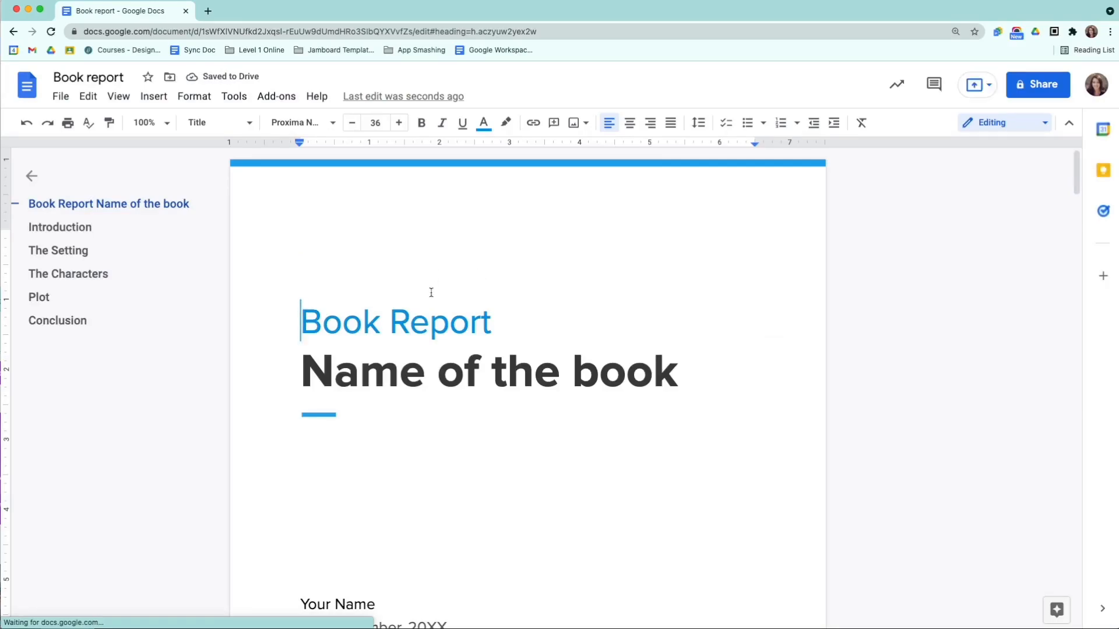
pyautogui.click(395, 321)
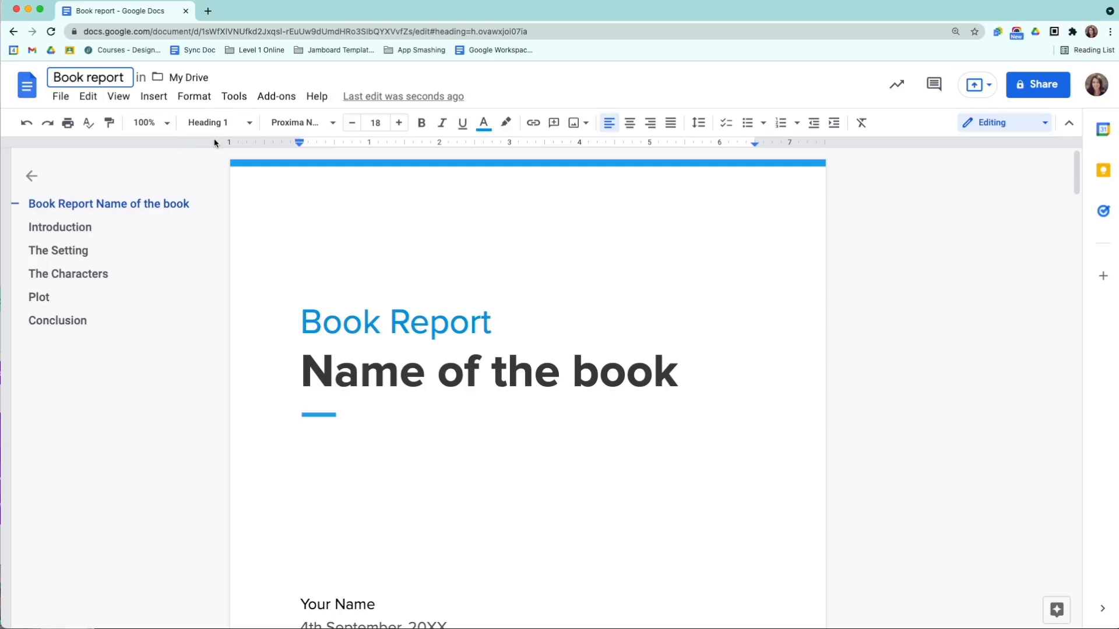
pyautogui.moveTo(216, 144)
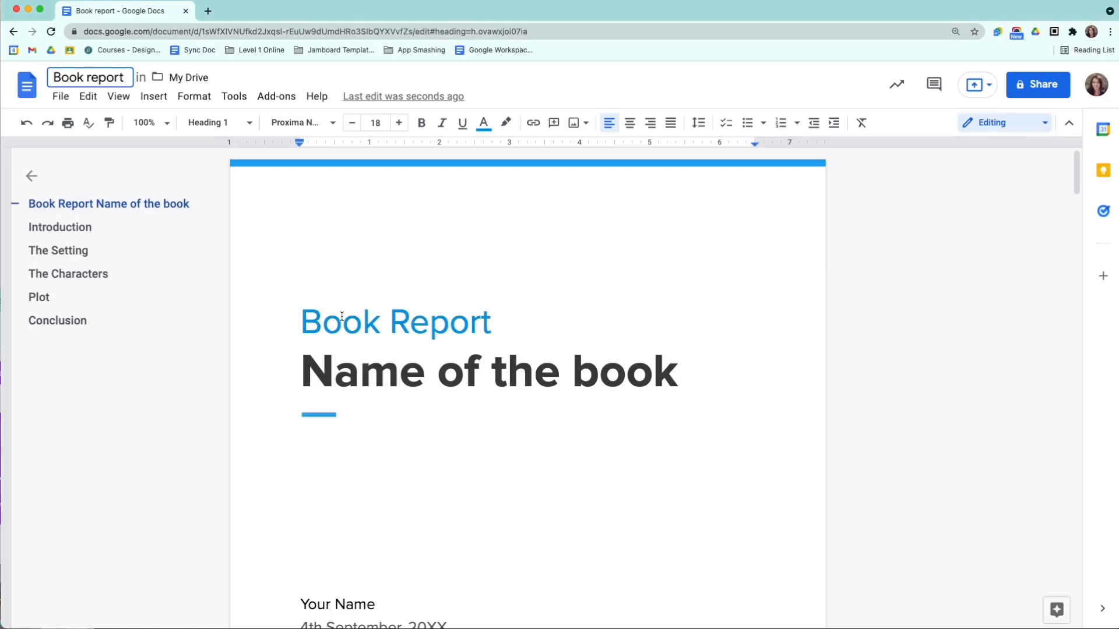
pyautogui.click(492, 372)
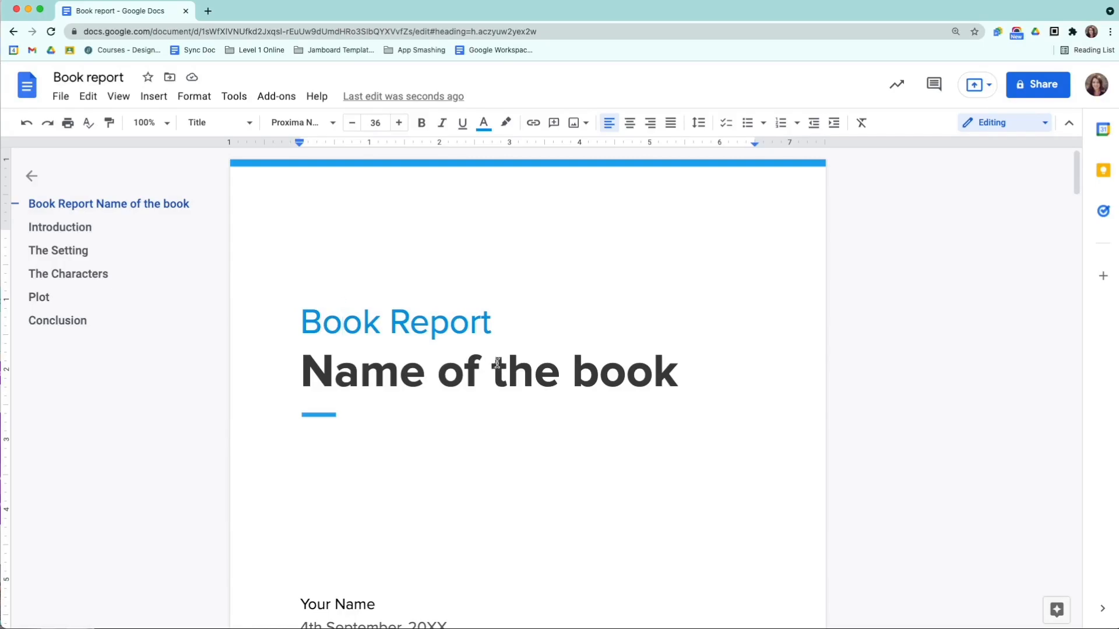
pyautogui.moveTo(365, 105)
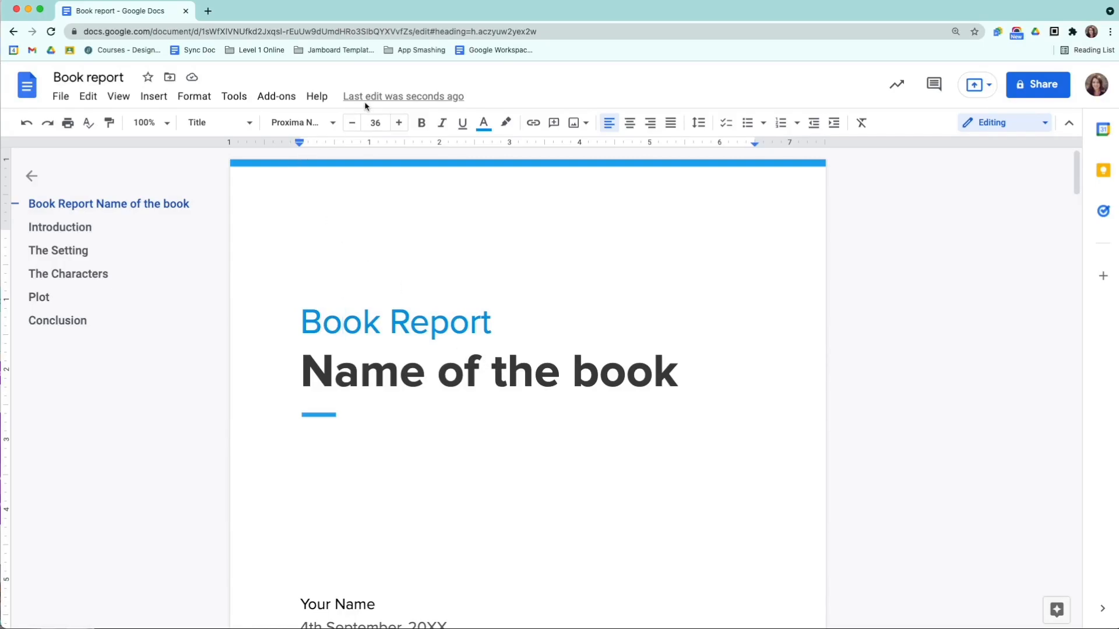
# Step: Return to the Book report document and color its Book Report heading orange
pyautogui.click(308, 31)
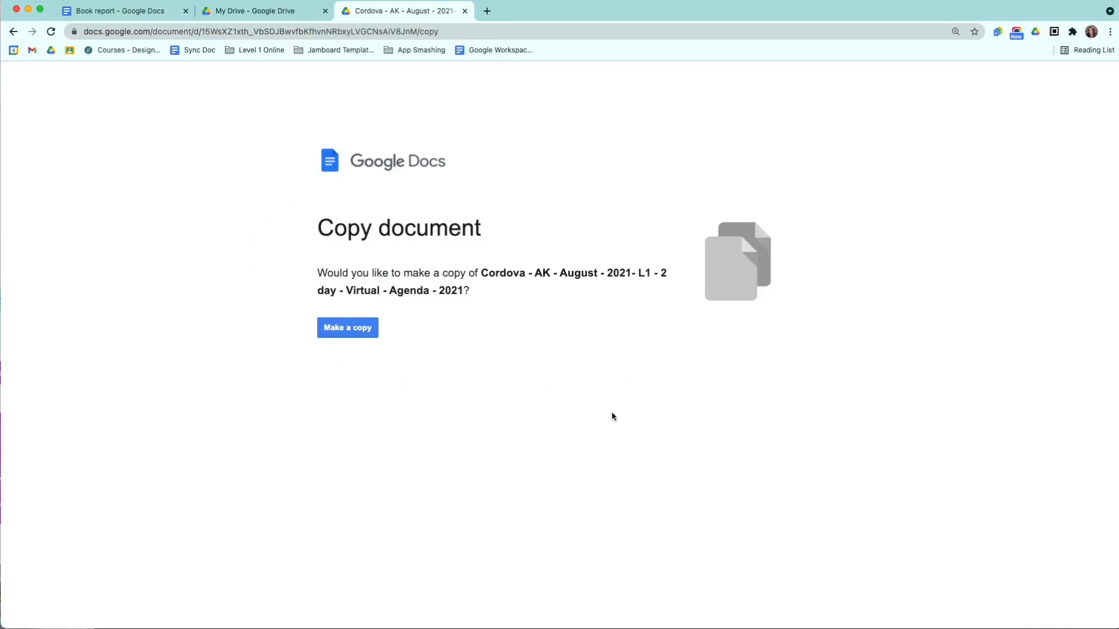
pyautogui.click(118, 11)
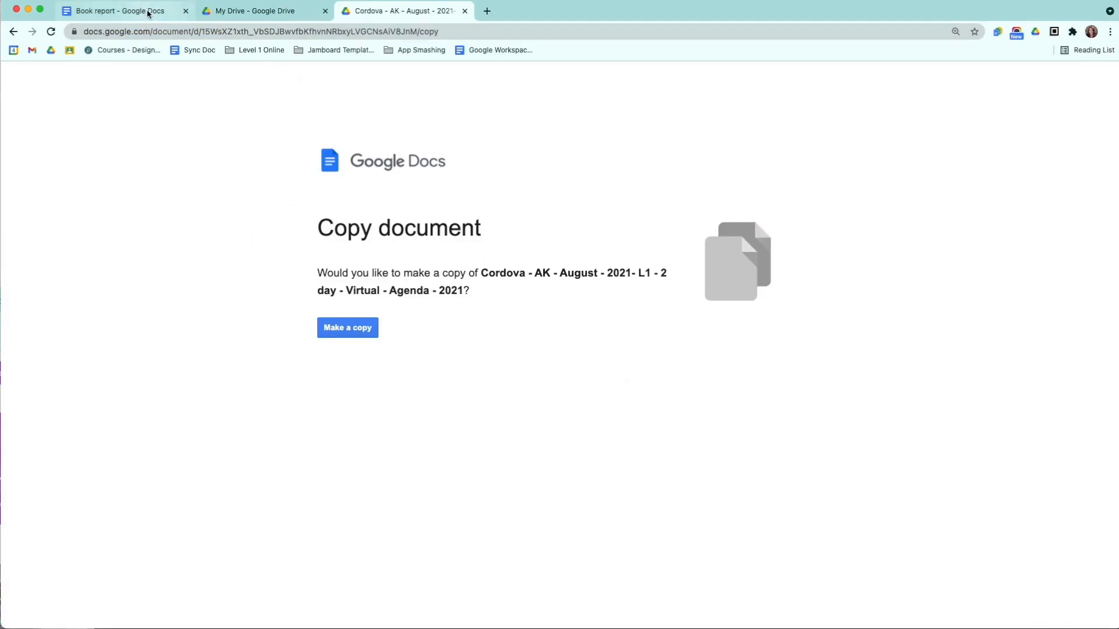
pyautogui.moveTo(125, 11)
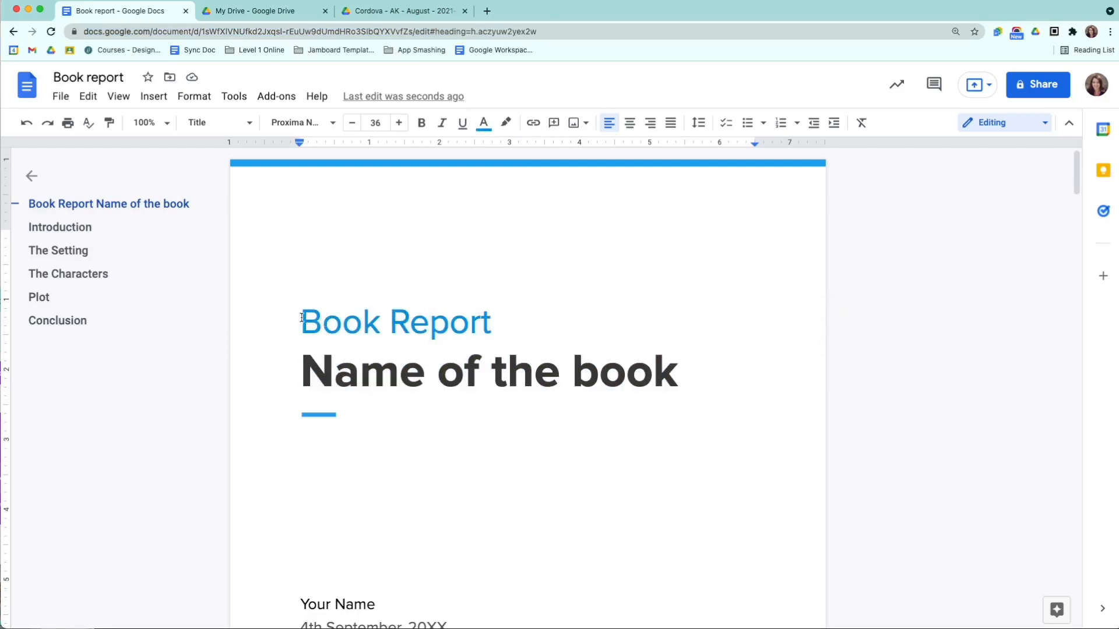
pyautogui.click(483, 123)
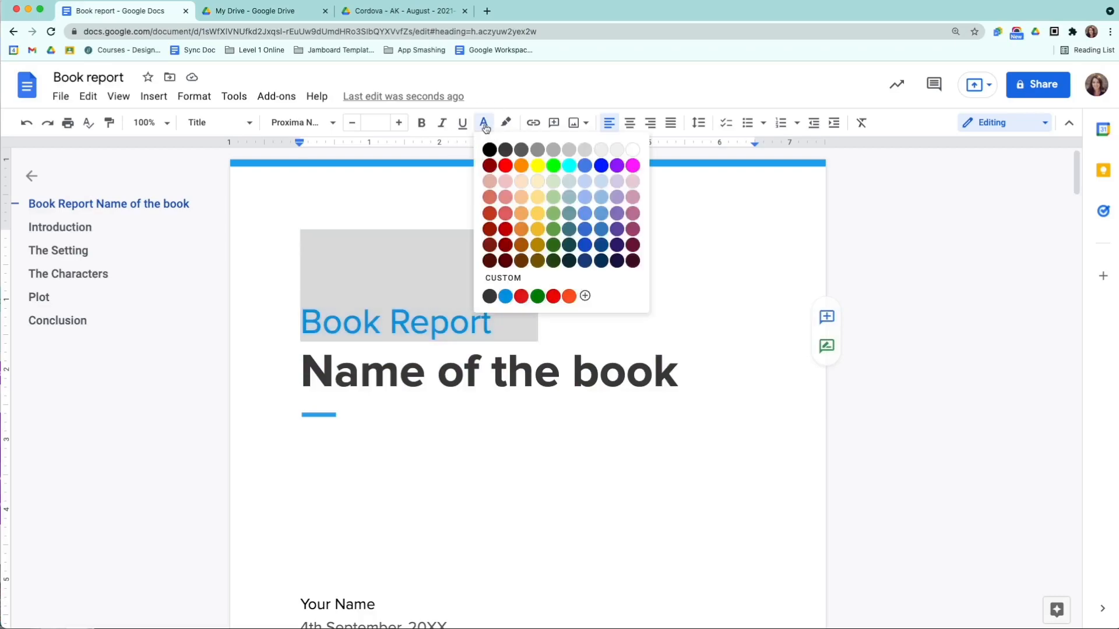
pyautogui.click(521, 166)
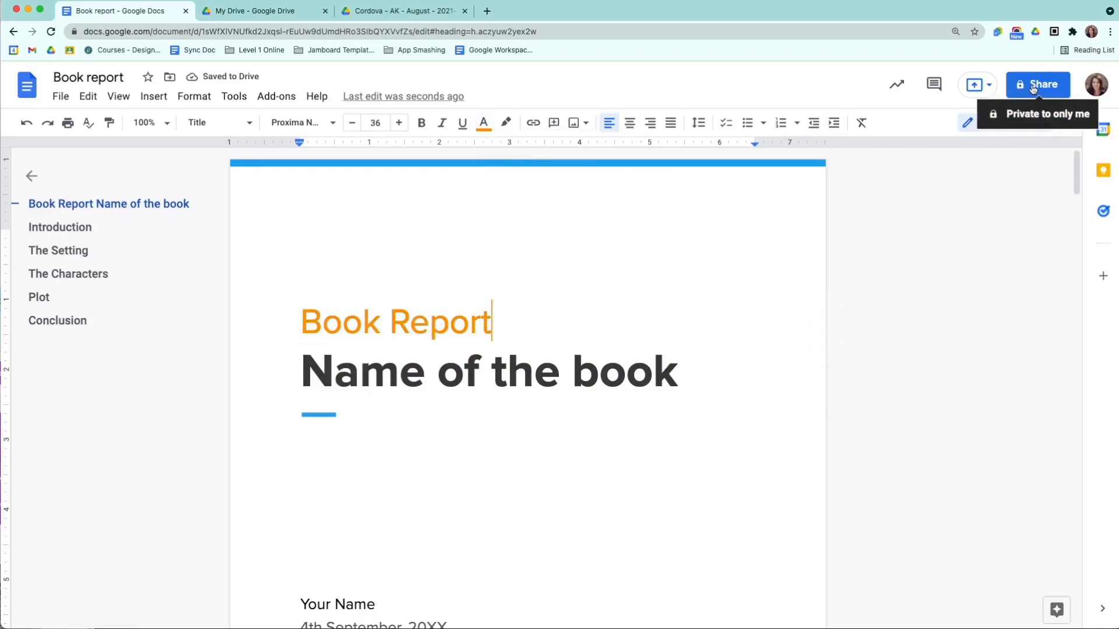
# Step: Set the Book report's General access to Anyone with the link can view
pyautogui.click(1037, 84)
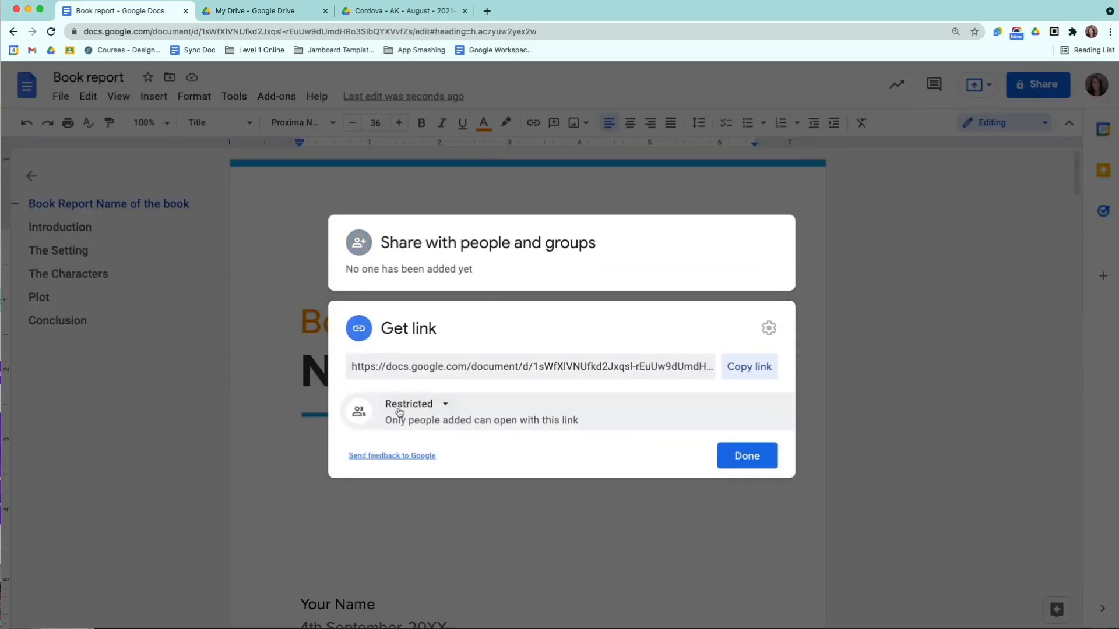
pyautogui.click(410, 404)
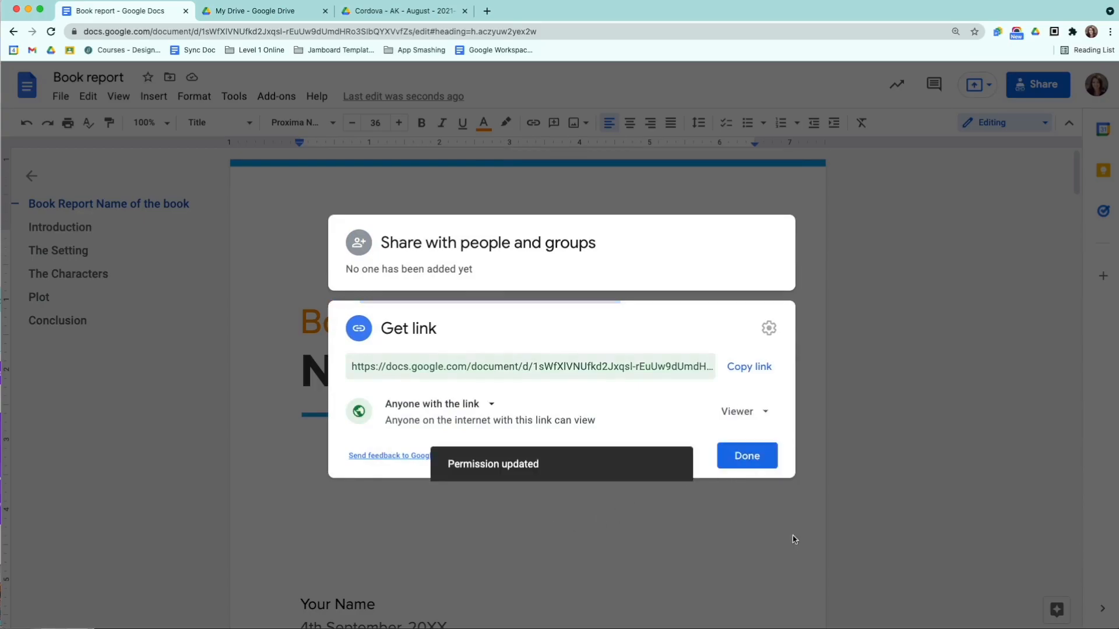
pyautogui.click(746, 455)
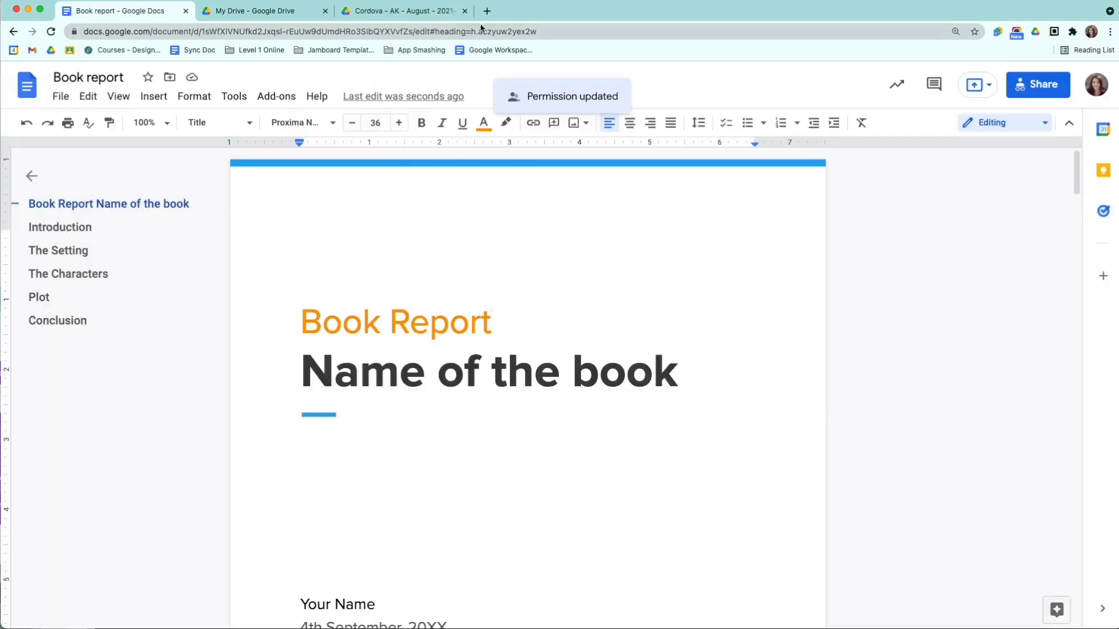
# Step: Change the document URL ending to /template/preview and paste it into the doc
pyautogui.click(310, 31)
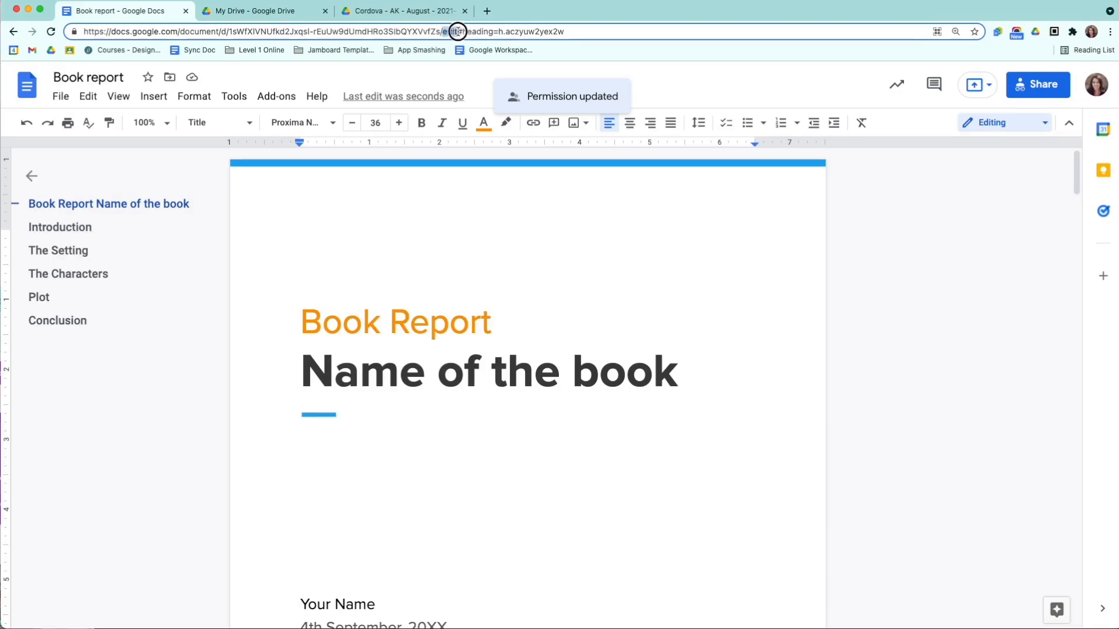
pyautogui.click(592, 31)
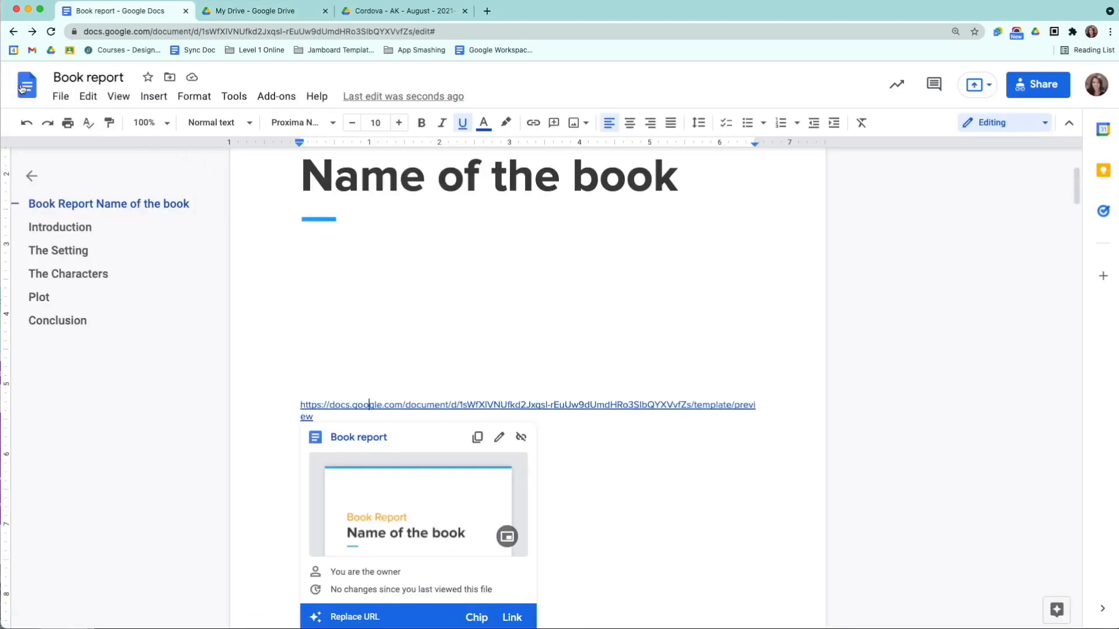
pyautogui.click(26, 85)
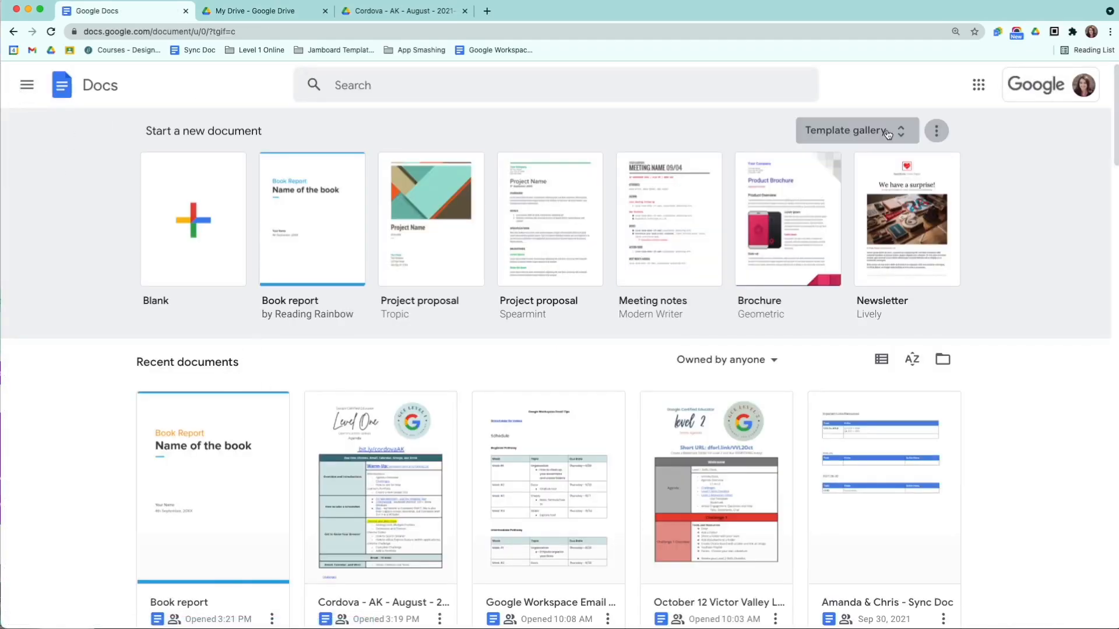
# Step: Submit Book report to the dforlearning.com gallery under Basics, then return to Docs home
pyautogui.click(849, 130)
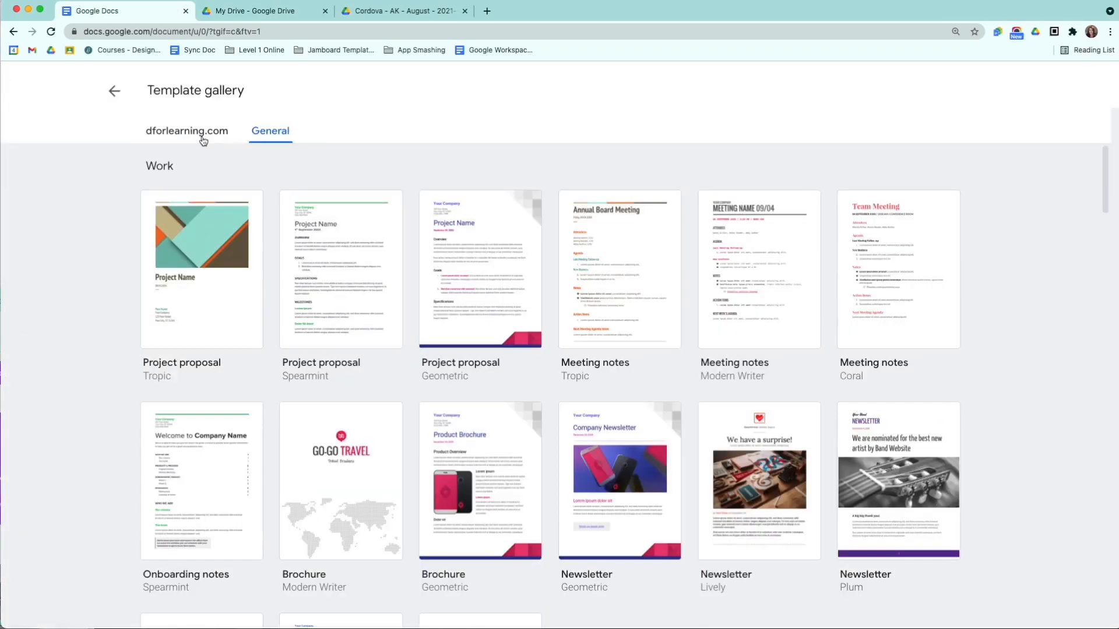
pyautogui.click(186, 131)
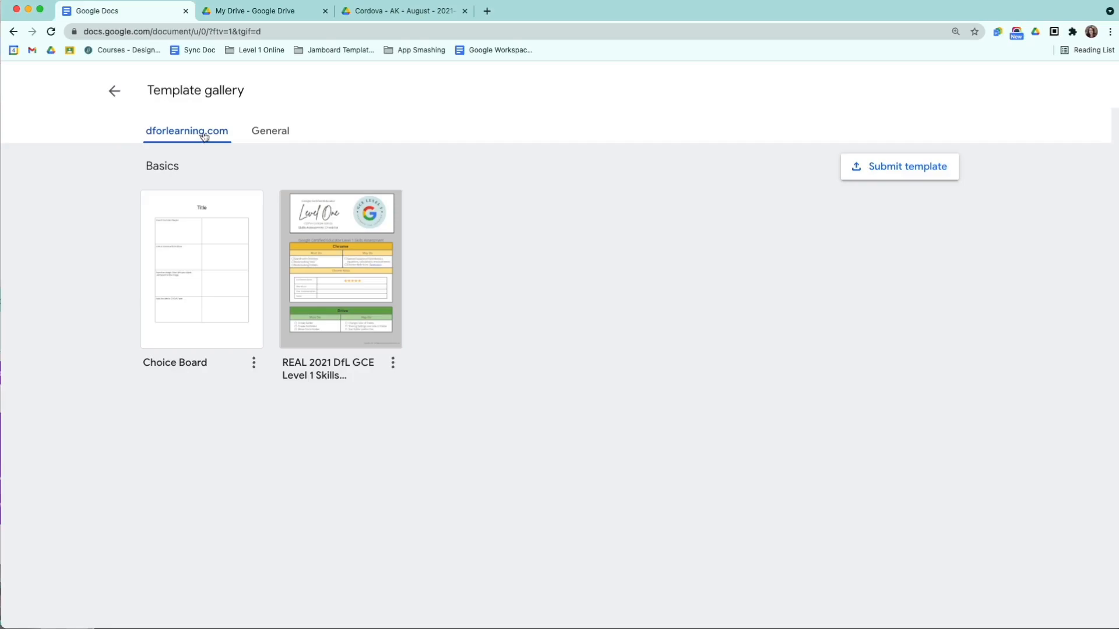
pyautogui.moveTo(899, 166)
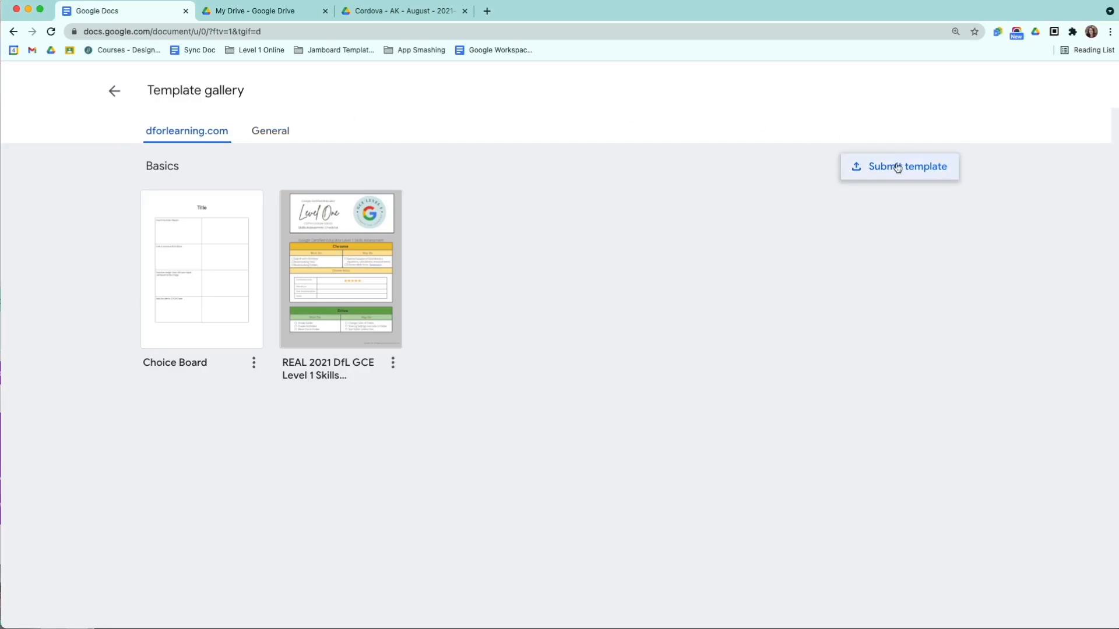
pyautogui.click(908, 166)
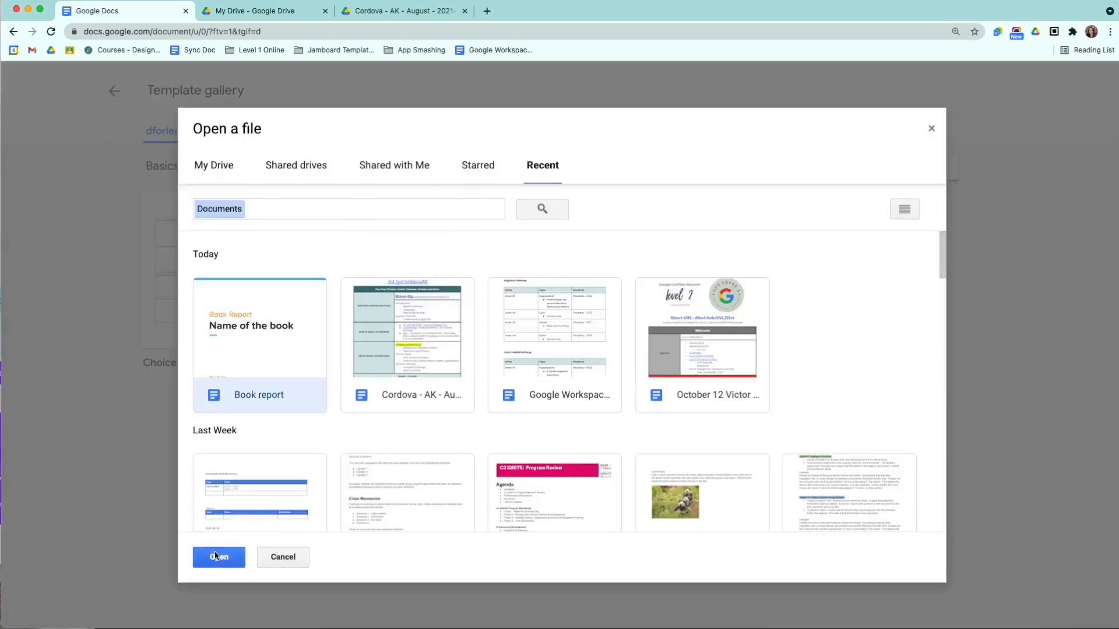
pyautogui.click(219, 557)
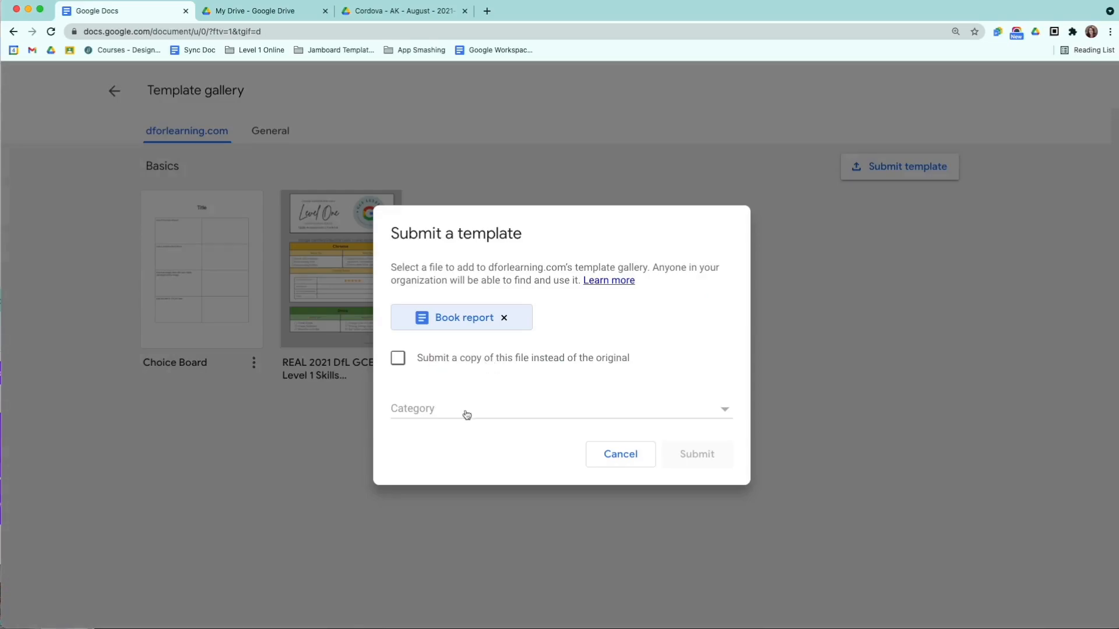
pyautogui.click(559, 408)
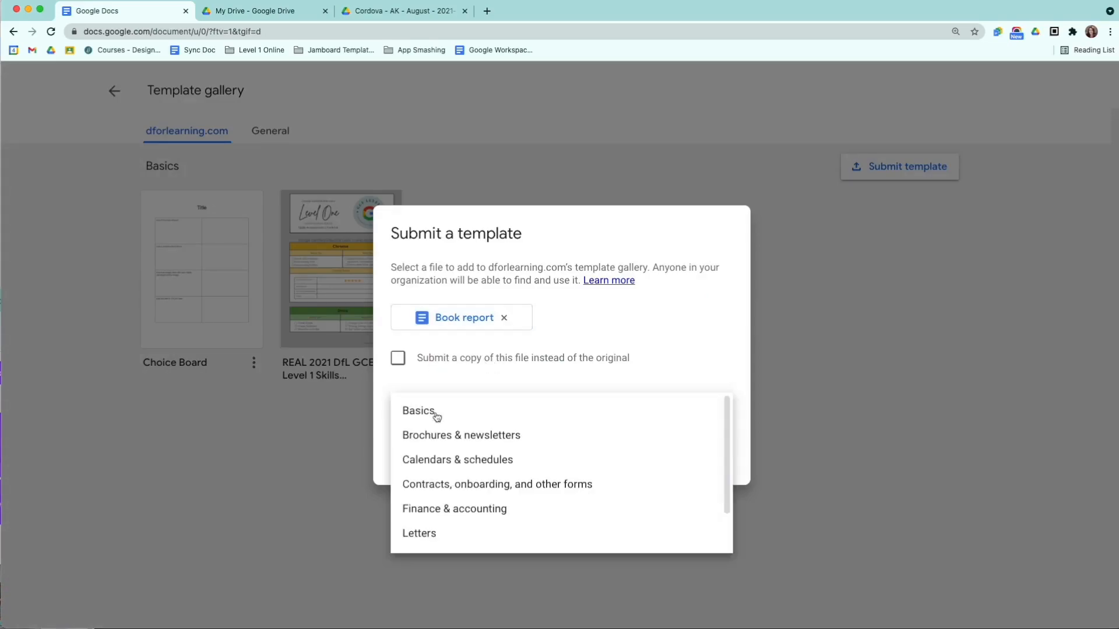
pyautogui.click(418, 411)
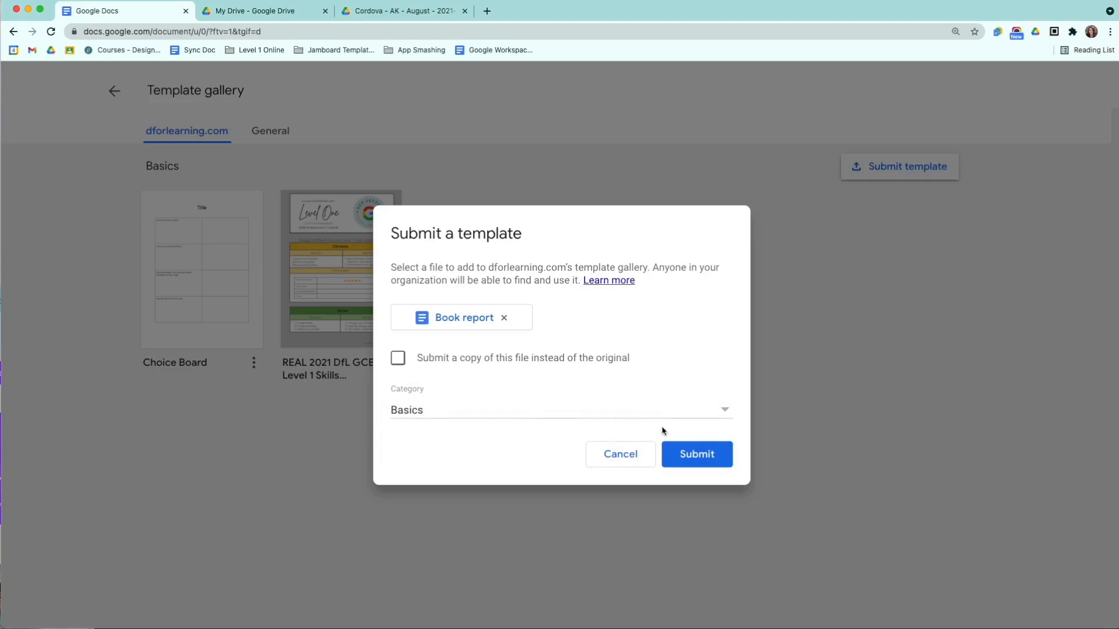
pyautogui.click(696, 455)
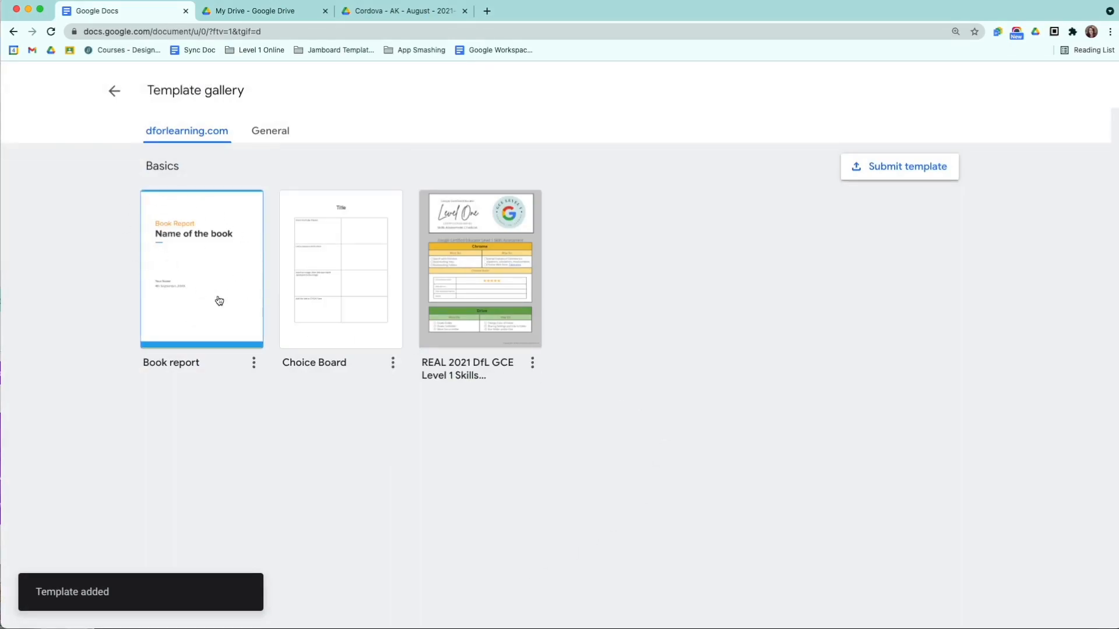
pyautogui.click(114, 91)
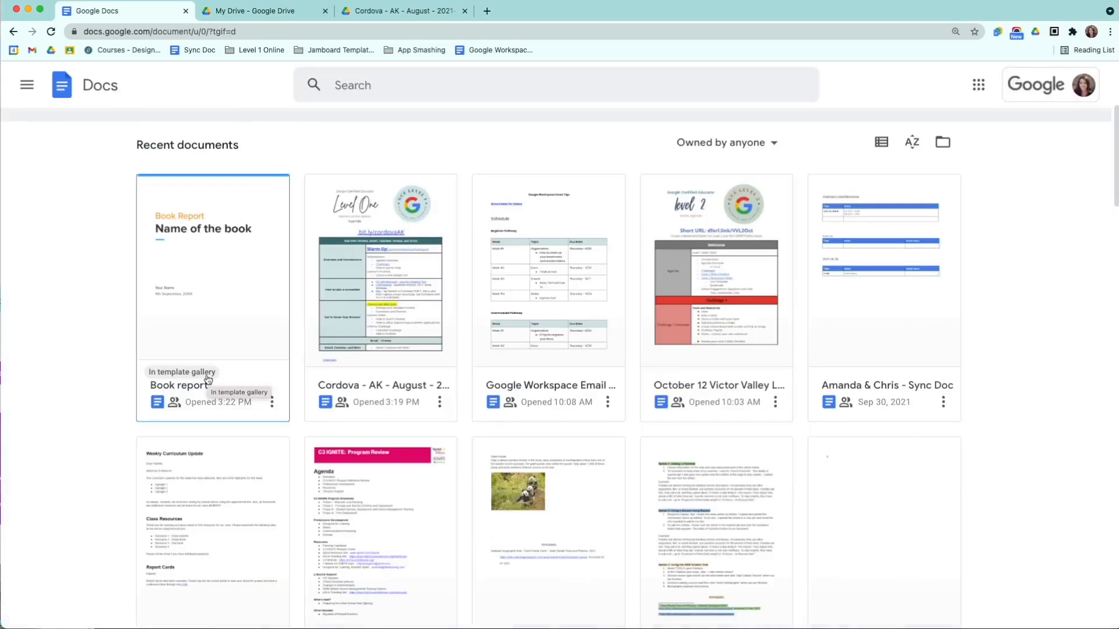
pyautogui.scroll(-3)
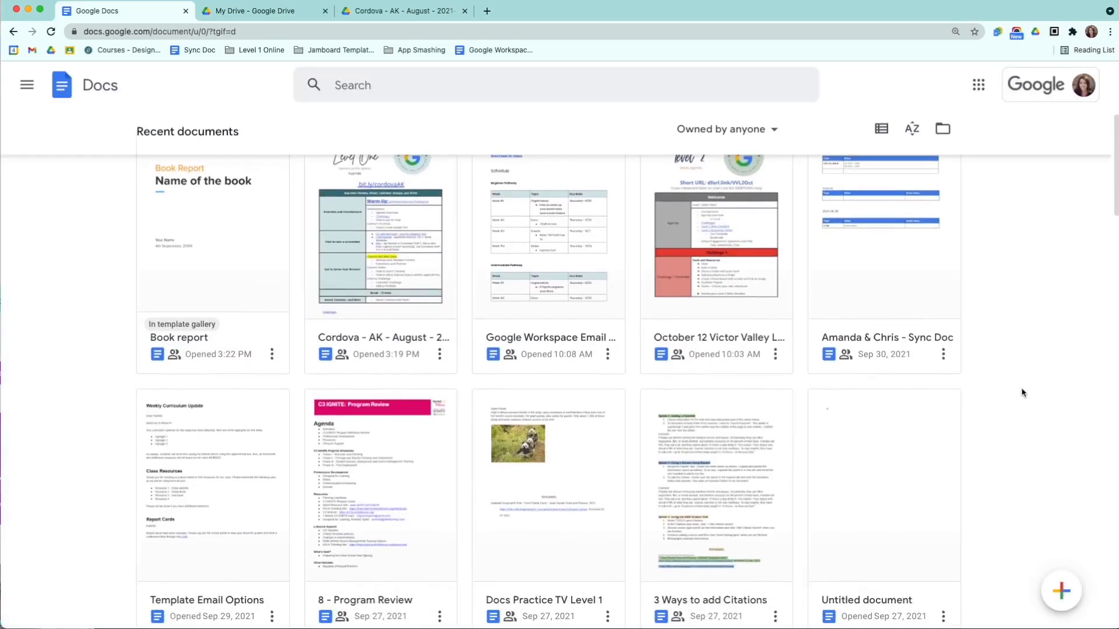
pyautogui.scroll(-3)
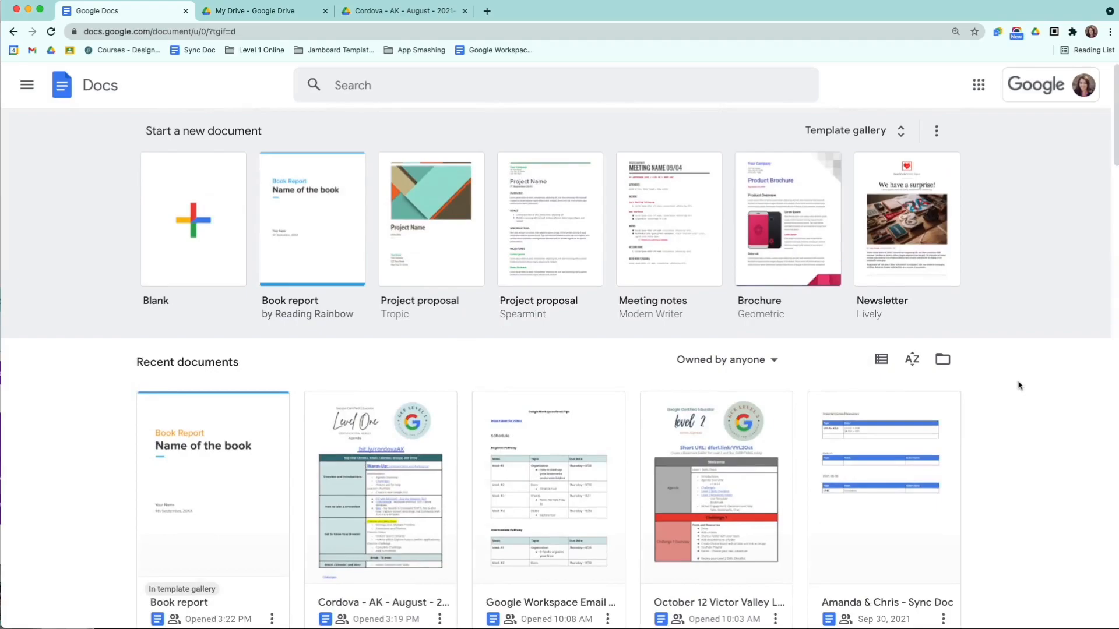
pyautogui.moveTo(1006, 385)
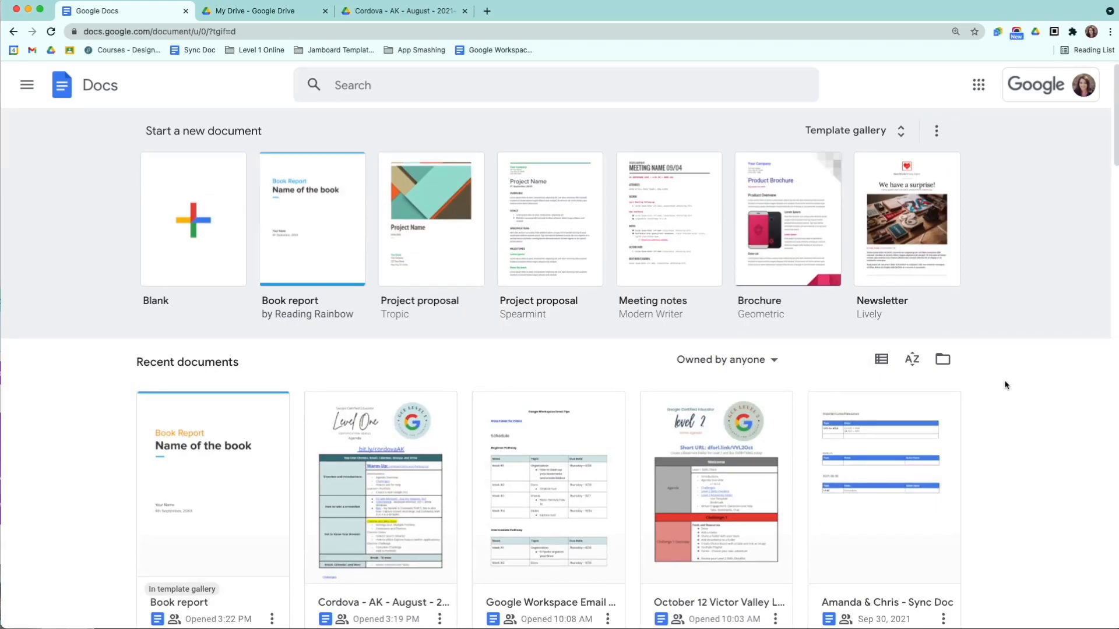
pyautogui.moveTo(1002, 410)
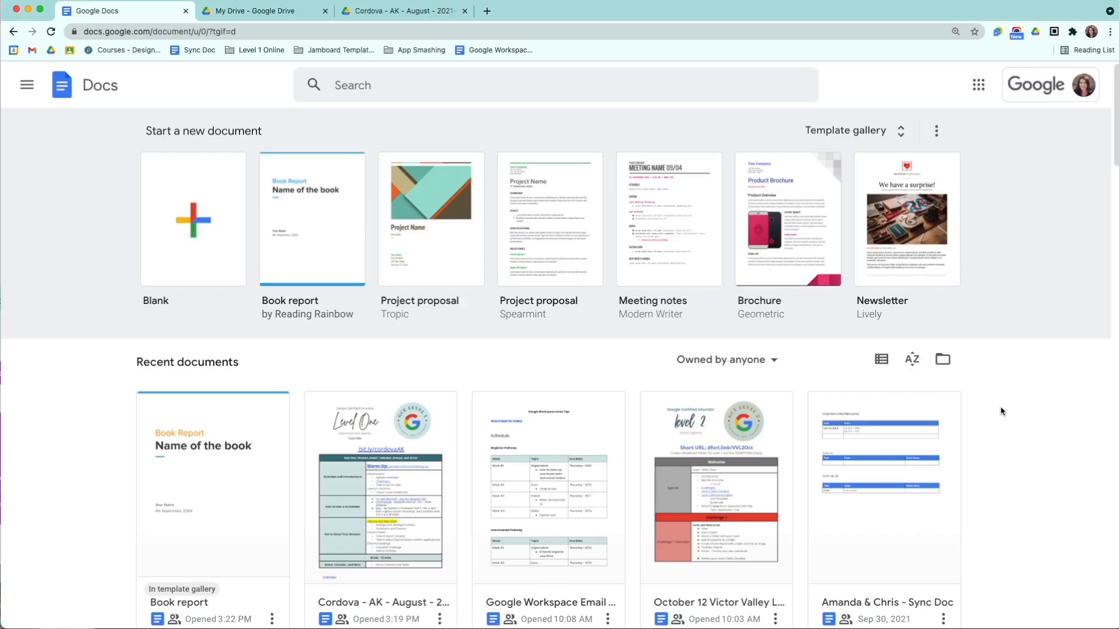
pyautogui.moveTo(998, 406)
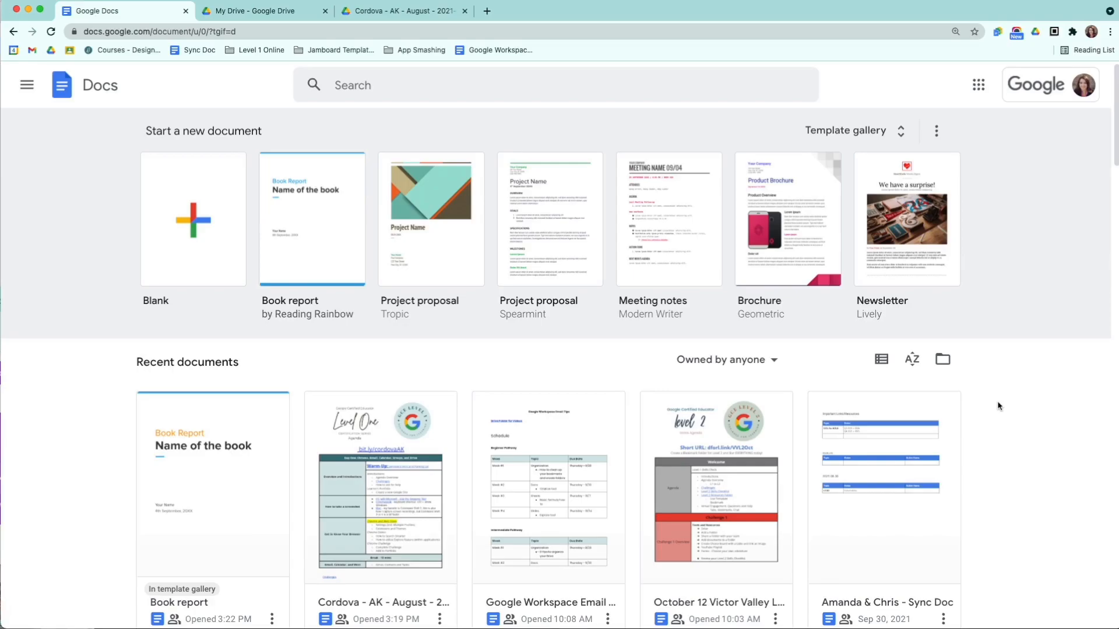
pyautogui.moveTo(990, 455)
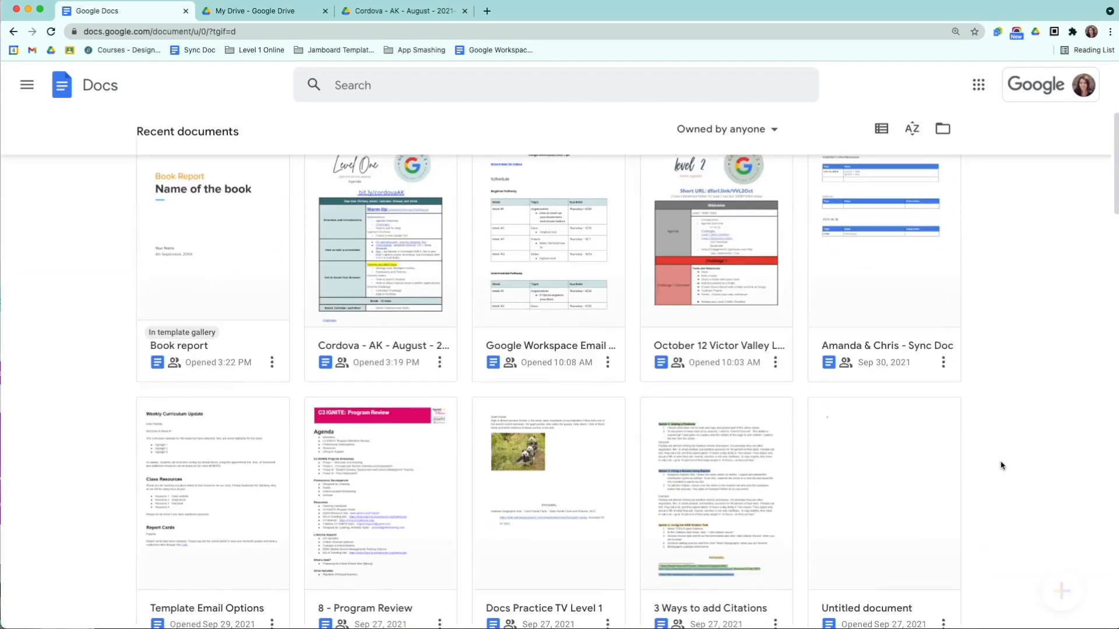
pyautogui.scroll(-3)
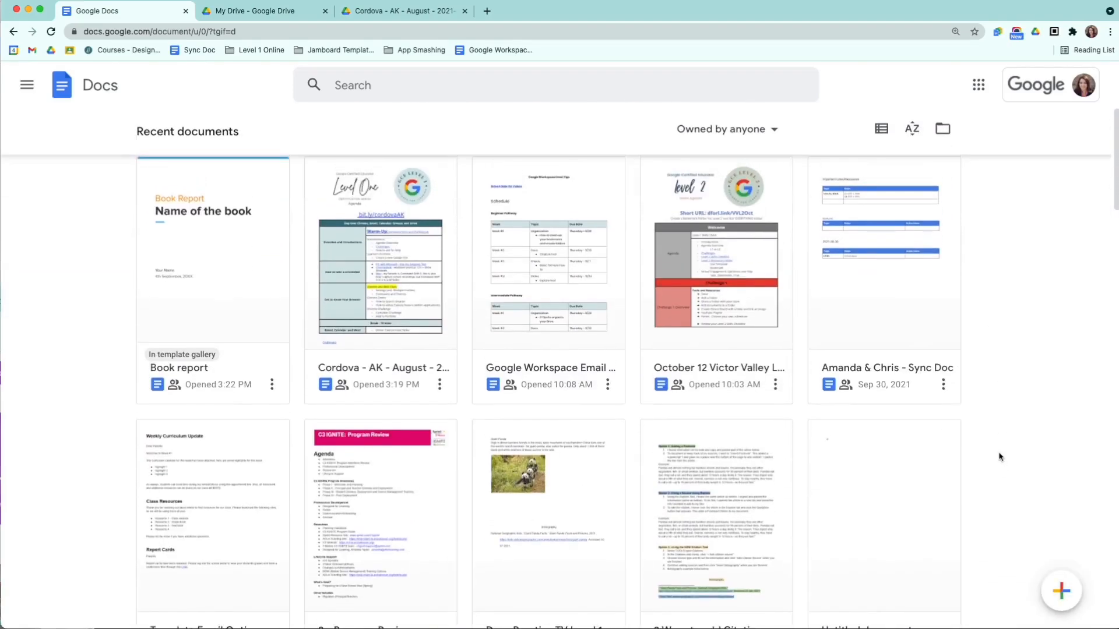
pyautogui.moveTo(309, 397)
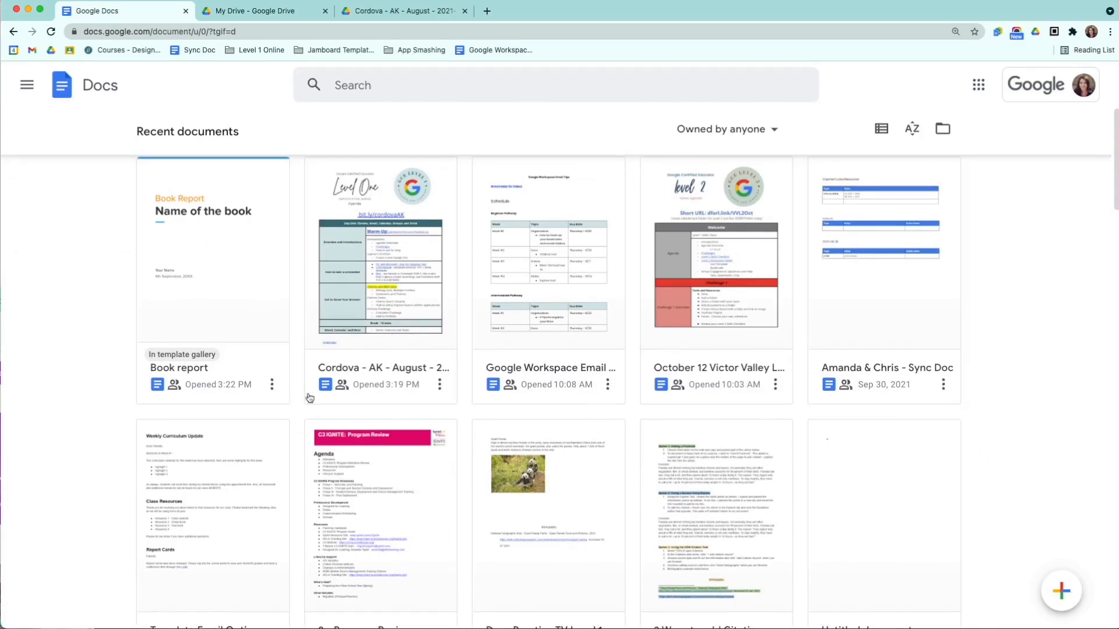
pyautogui.moveTo(380, 351)
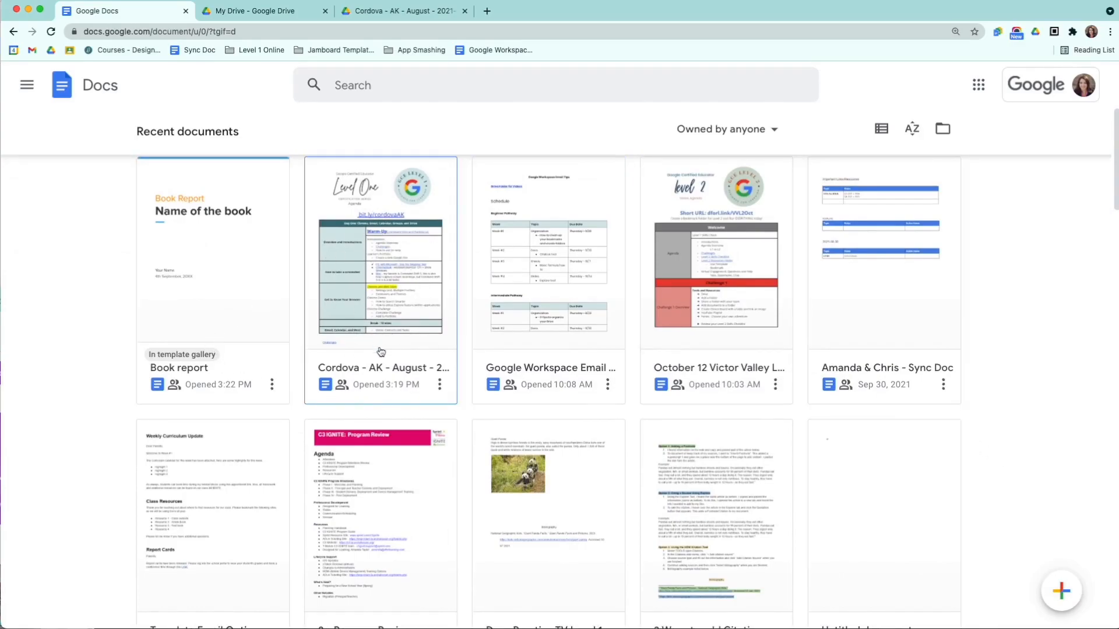
pyautogui.moveTo(392, 373)
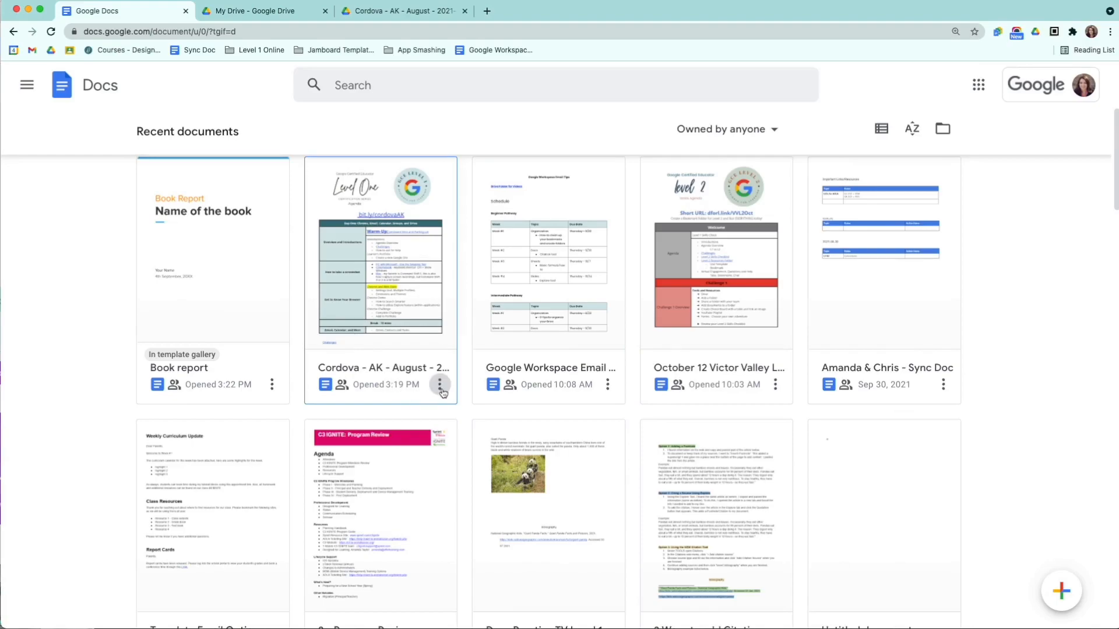
# Step: Toggle Available offline on for the Cordova agenda and confirm turning on offline access
pyautogui.click(441, 387)
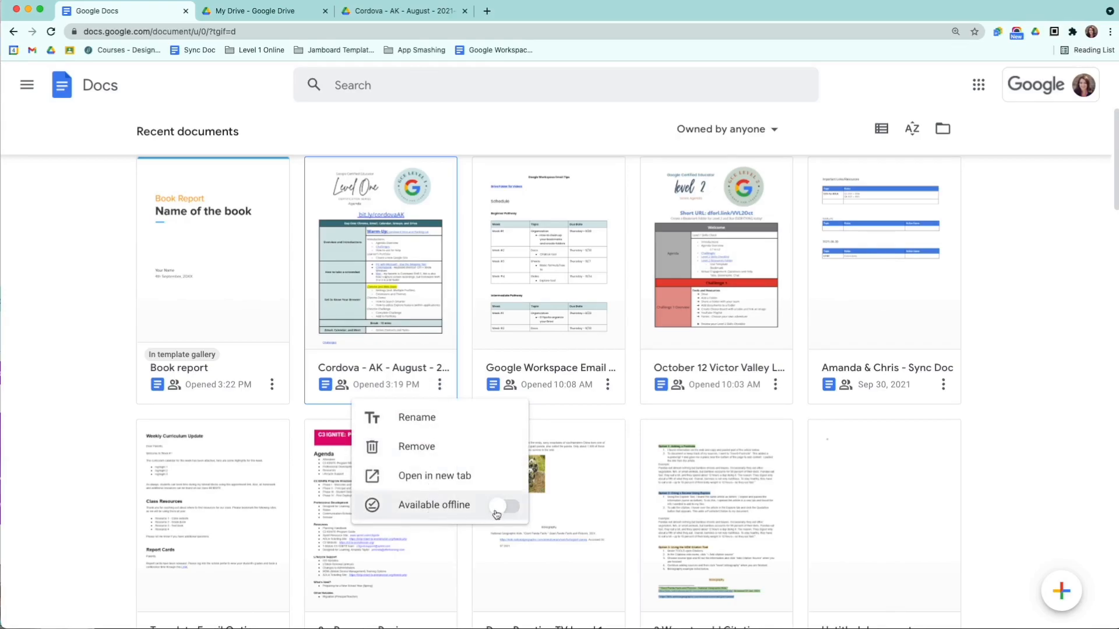
pyautogui.click(505, 505)
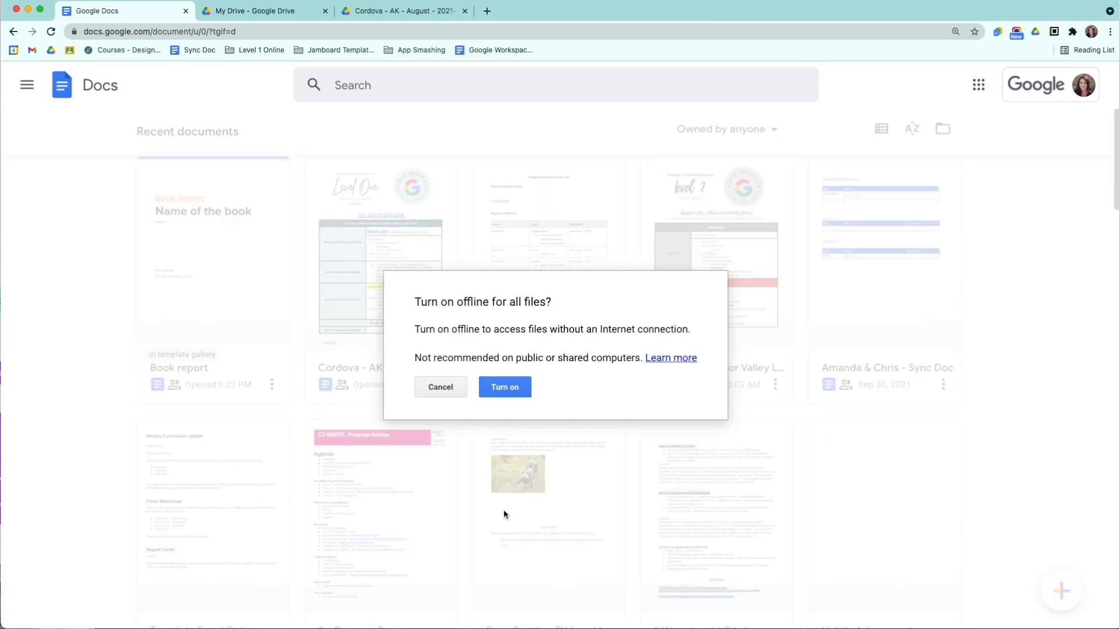
pyautogui.moveTo(505, 390)
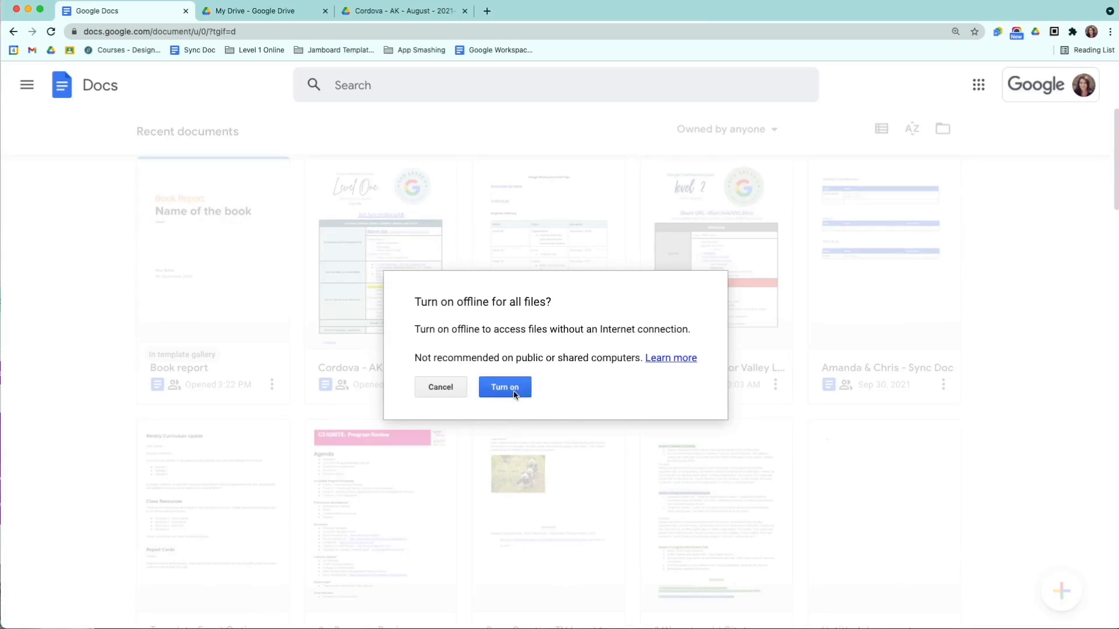
pyautogui.click(503, 387)
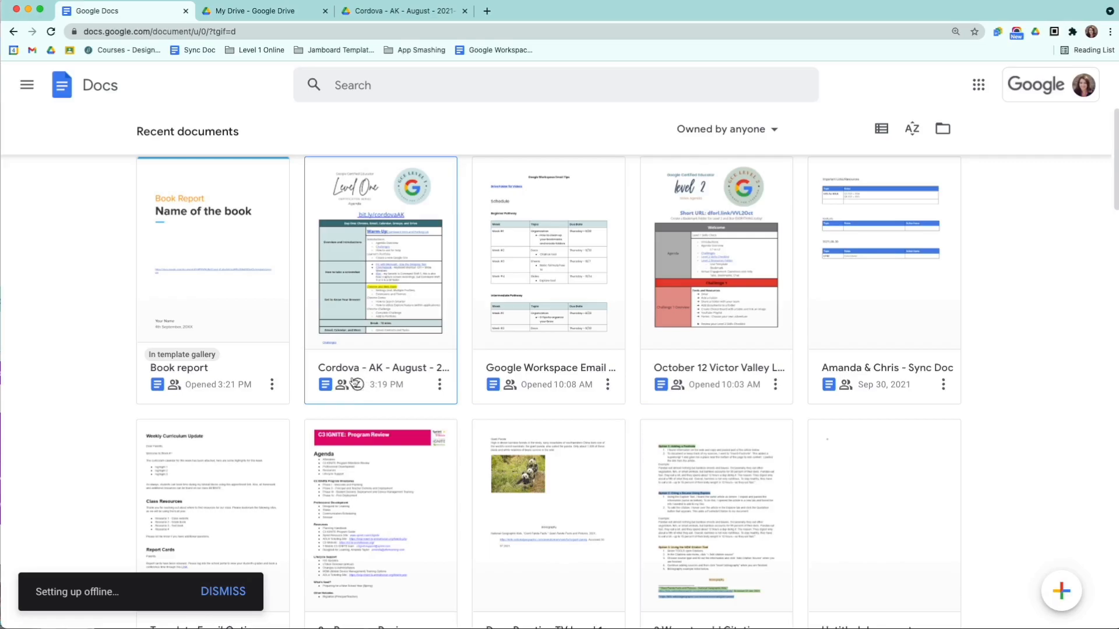
pyautogui.moveTo(353, 385)
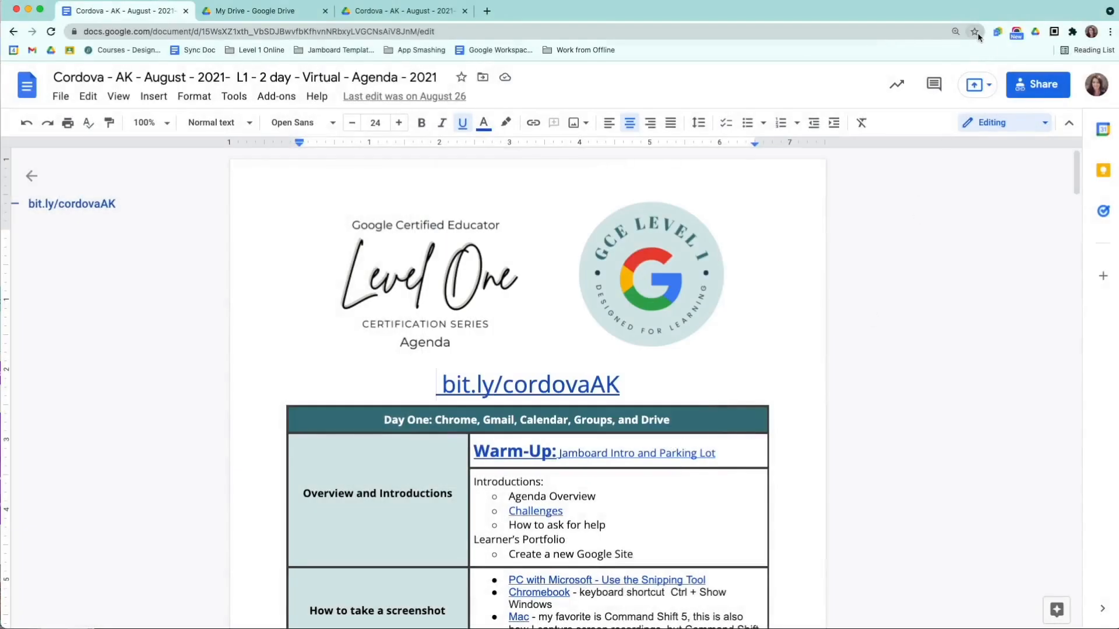
# Step: Bookmark the Cordova agenda page from the address-bar star and choose a bookmark folder
pyautogui.click(974, 31)
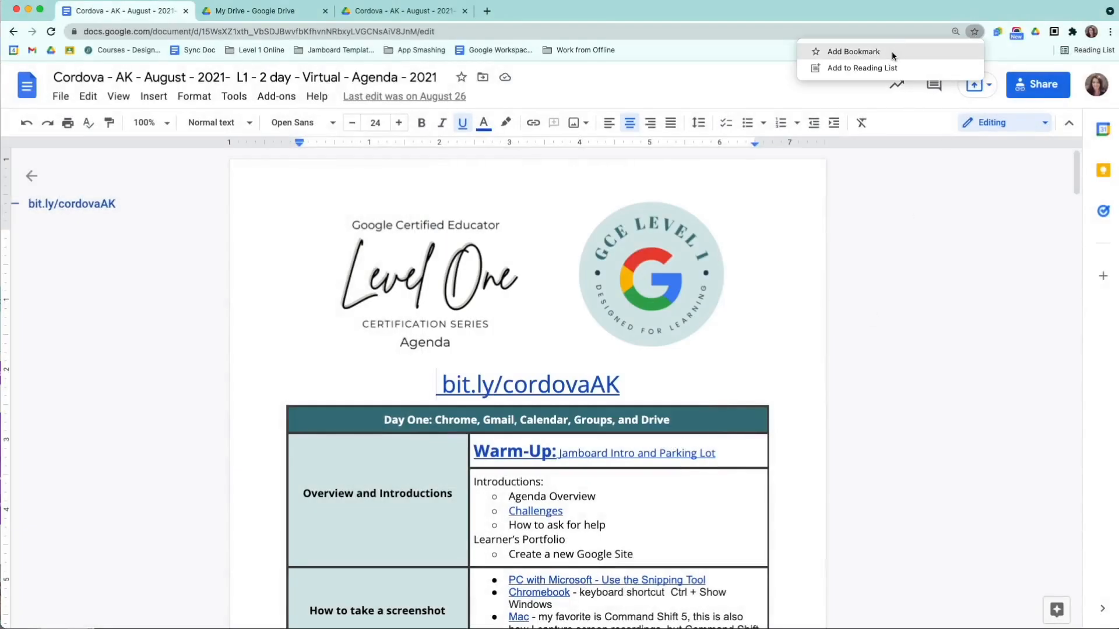
pyautogui.click(852, 52)
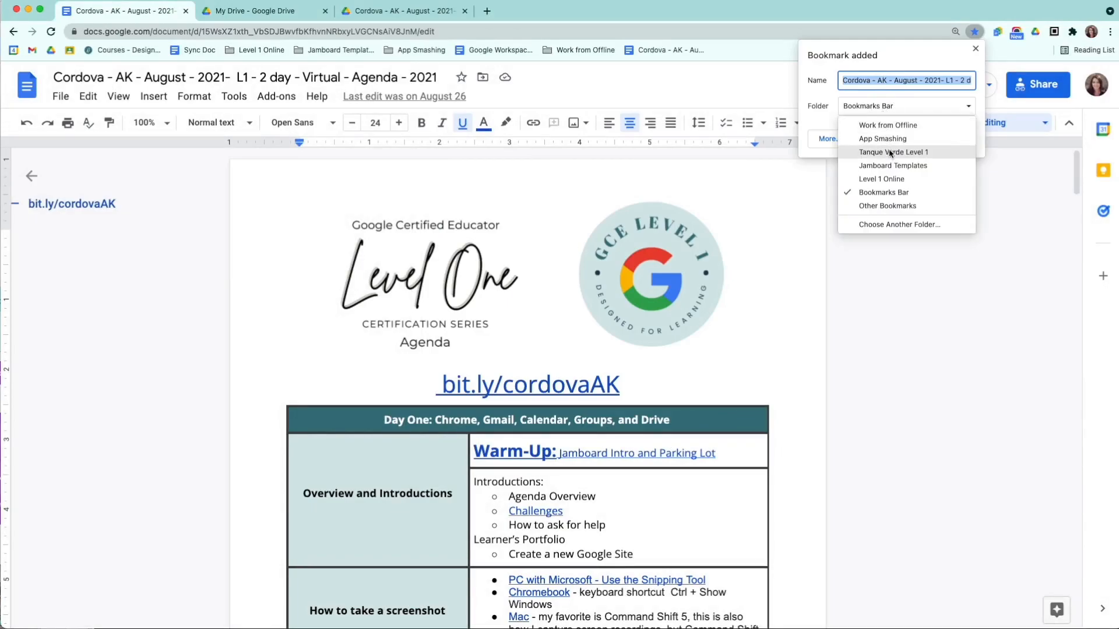
pyautogui.click(887, 125)
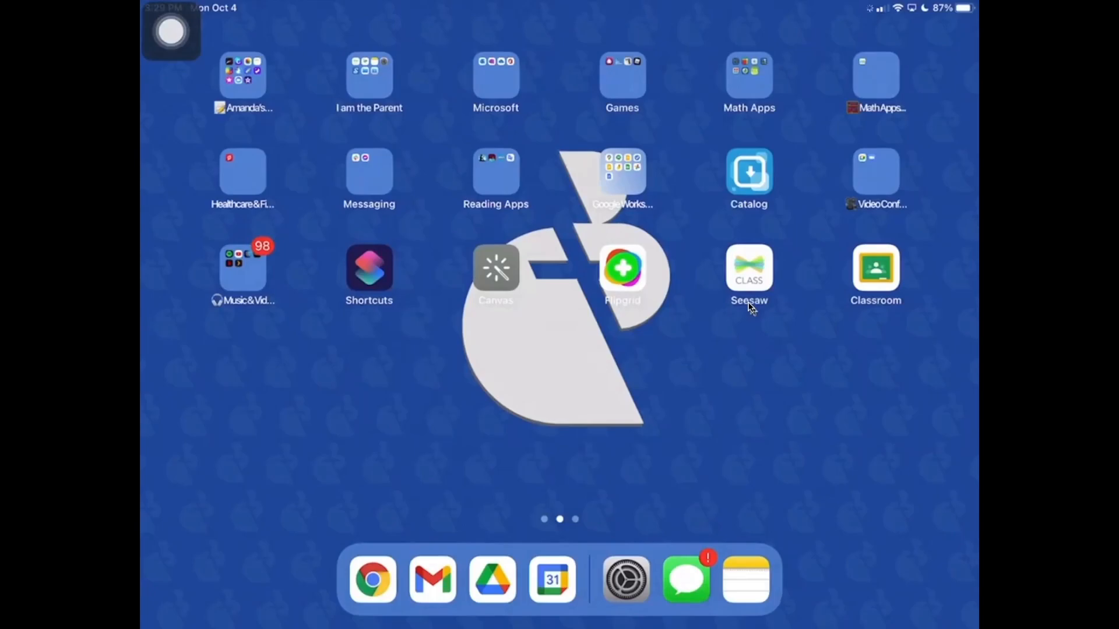
# Step: Launch Google Docs from the iPad's Google Workspace folder
pyautogui.click(621, 171)
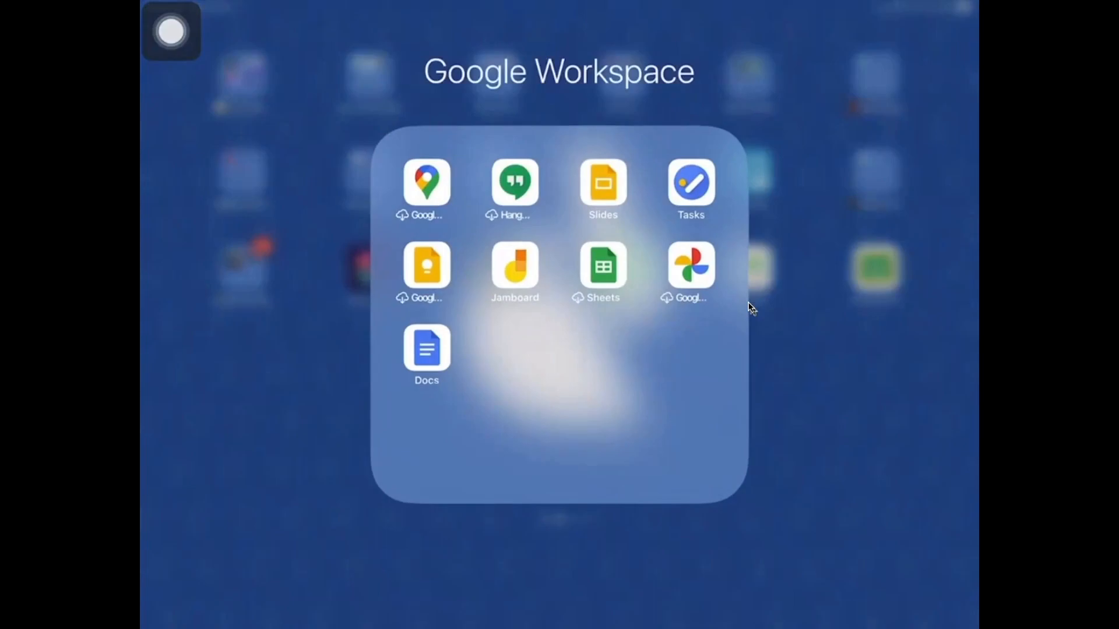
pyautogui.click(426, 353)
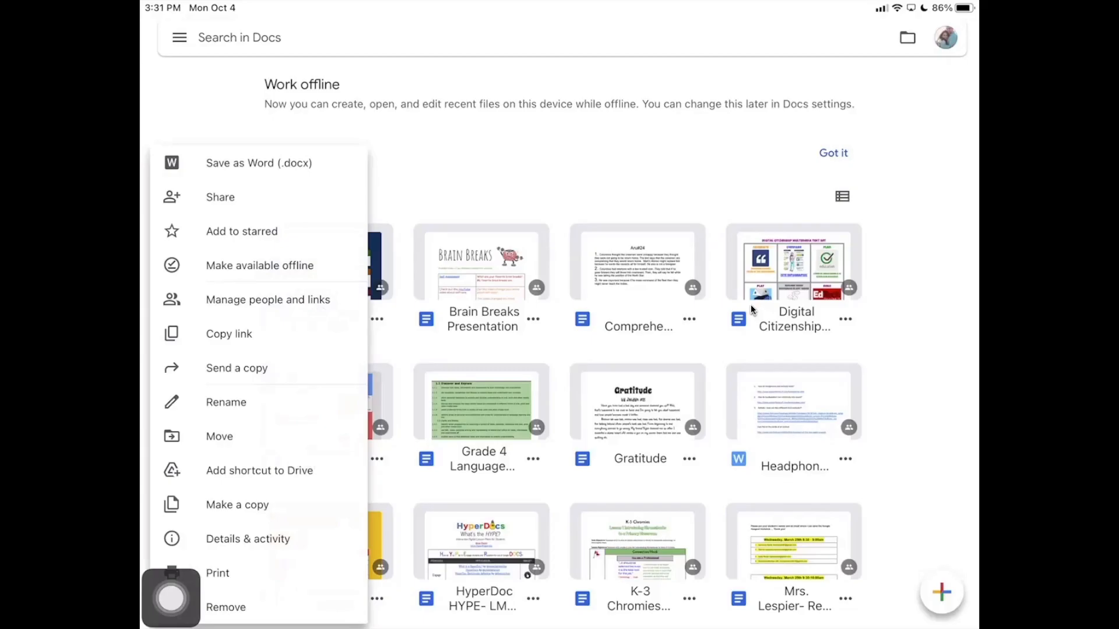
# Step: Make a document available offline on the iPad, then reveal the Recent, Starred and Offline sections
pyautogui.click(259, 264)
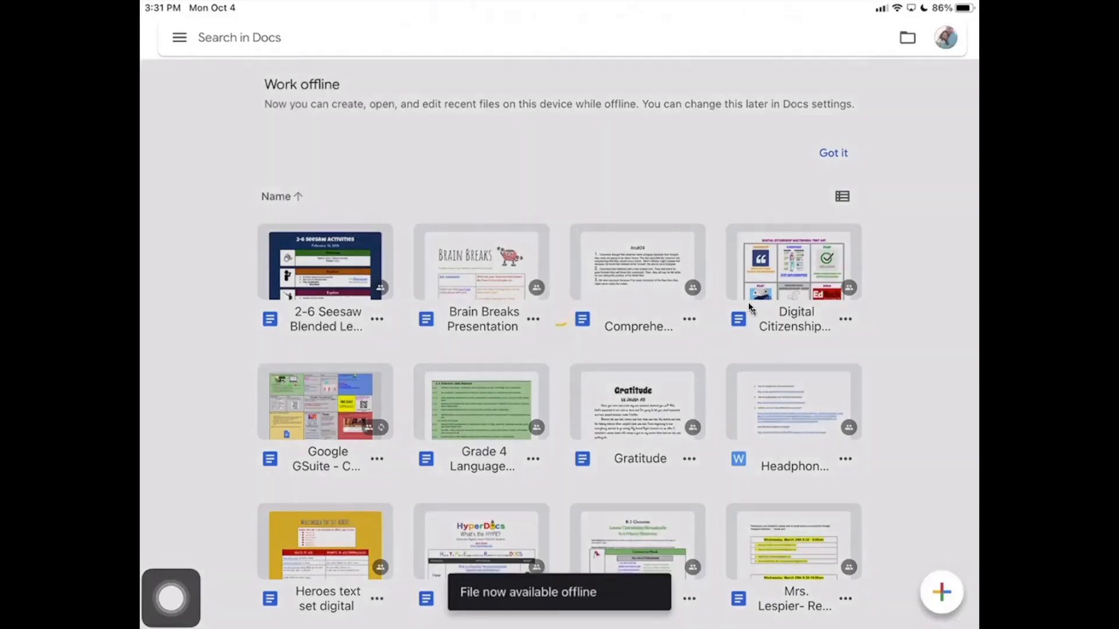
pyautogui.scroll(-3)
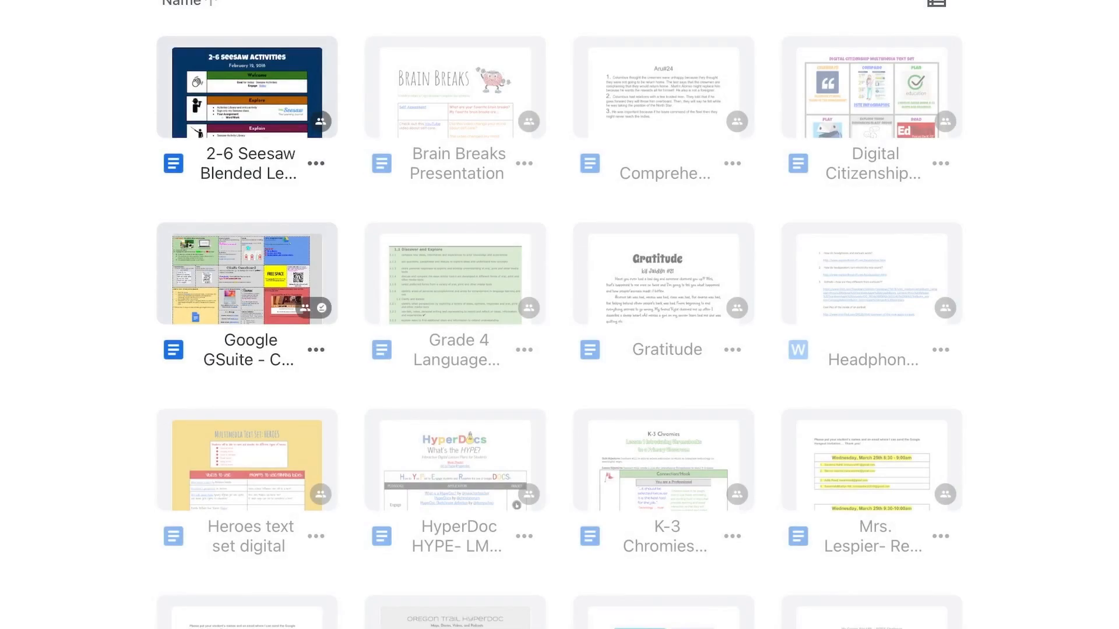
pyautogui.click(28, 13)
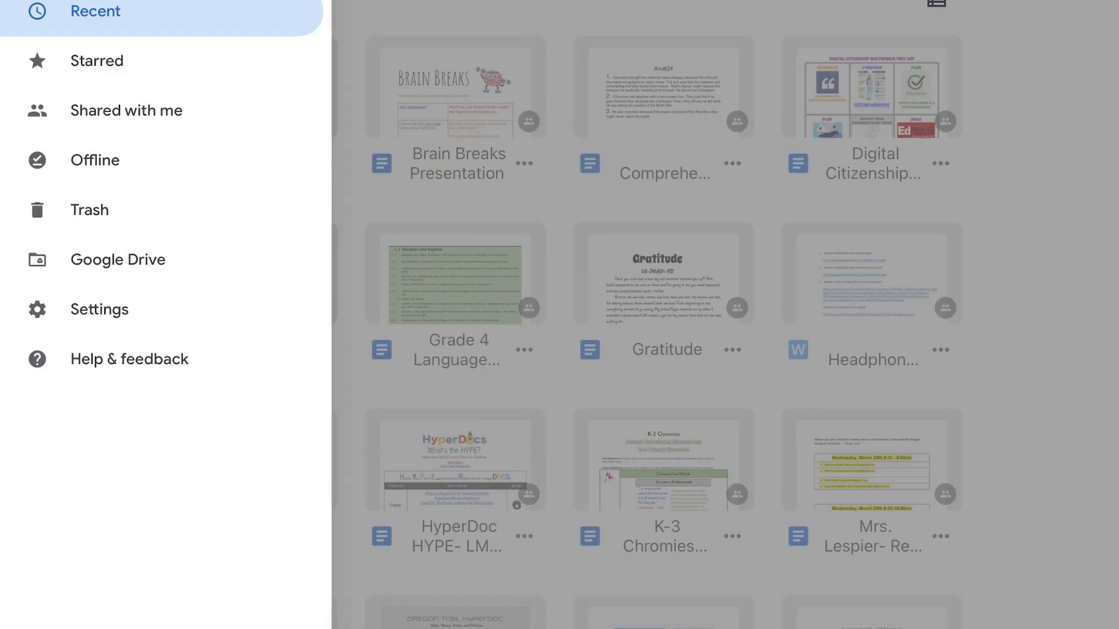